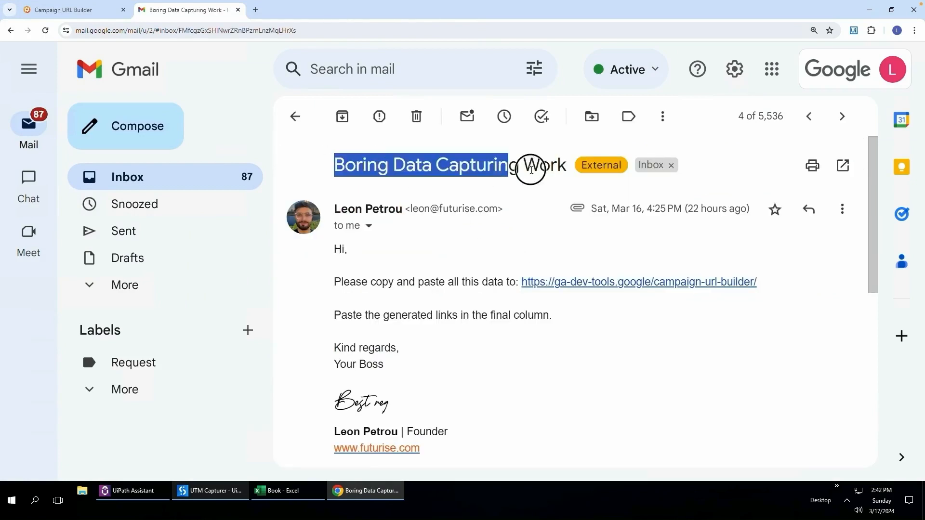
# Read the Gmail request, then open the UTM Links 4 workbook at the top of Sheet1
pyautogui.click(287, 491)
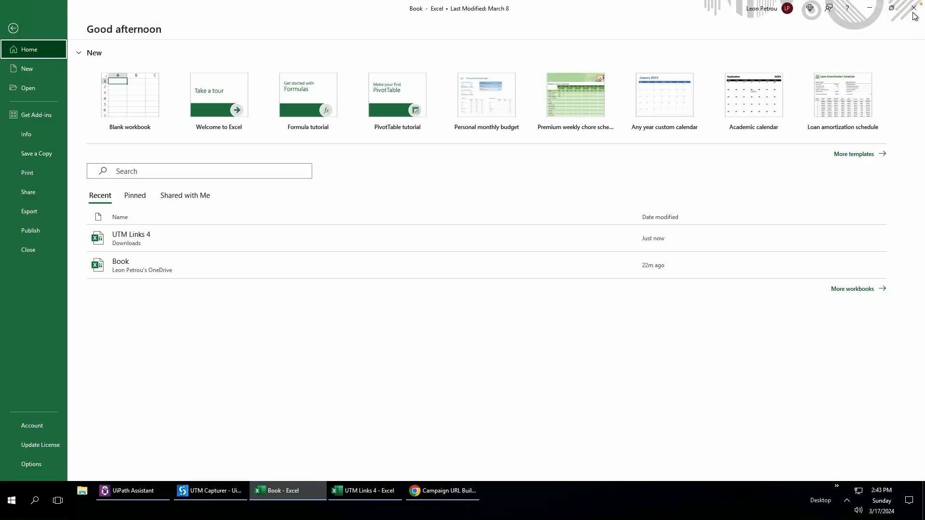
pyautogui.click(364, 490)
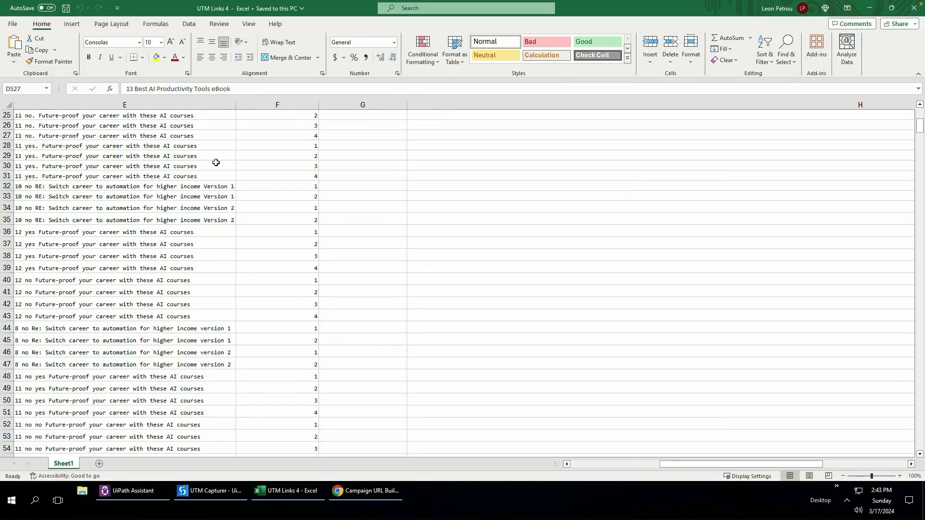
pyautogui.scroll(3)
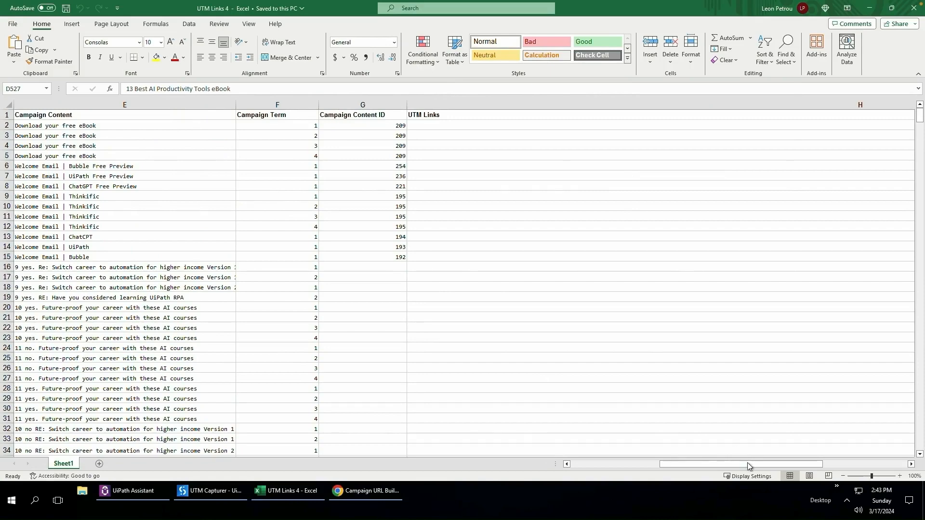
# Paste the app.futurise.com sign-up URL and the campaign ID into Campaign URL Builder
pyautogui.click(365, 491)
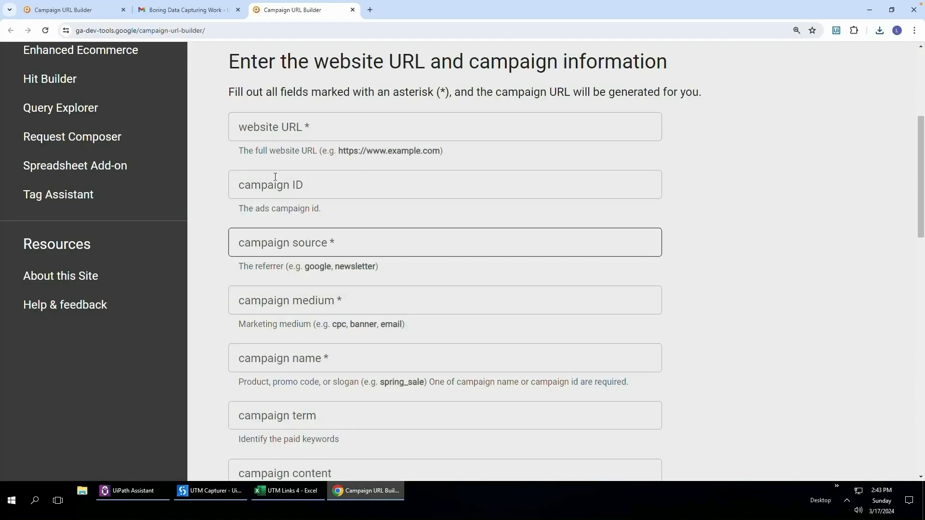
pyautogui.click(287, 490)
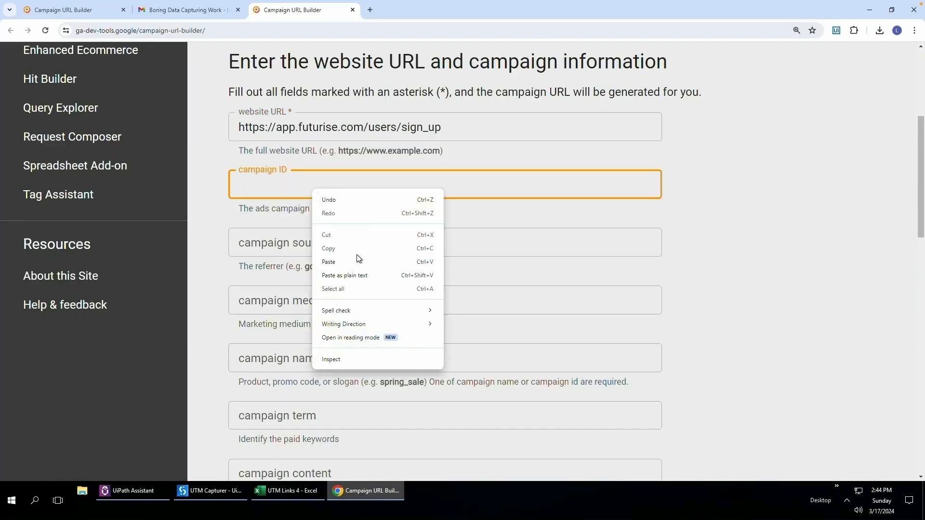
pyautogui.click(287, 490)
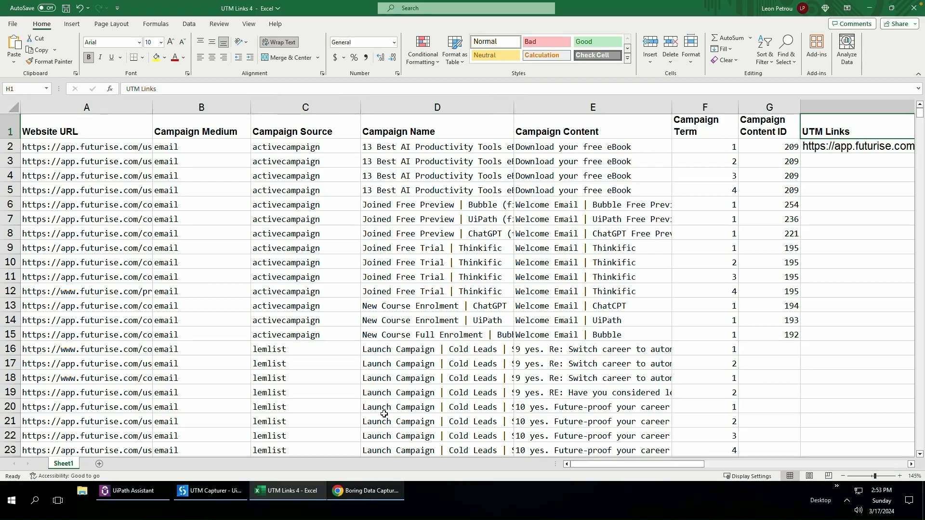
pyautogui.moveTo(873, 169)
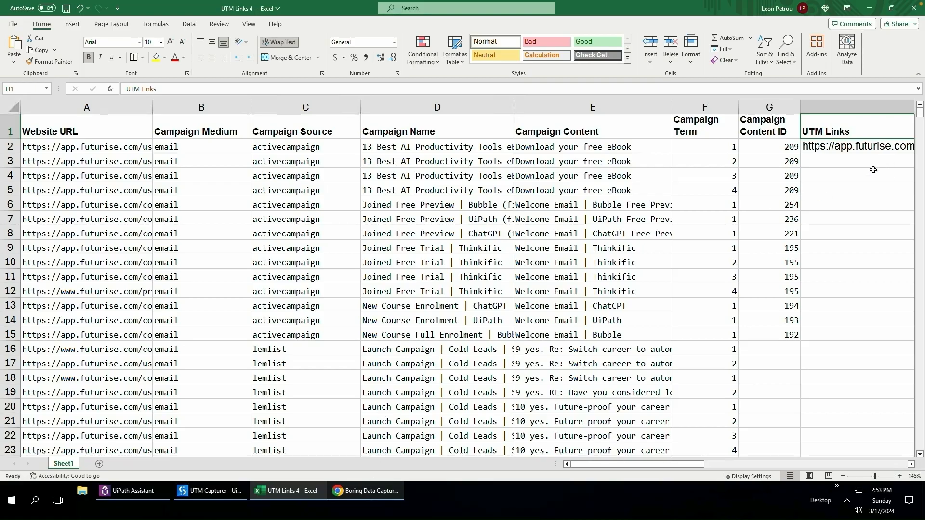
pyautogui.scroll(-3)
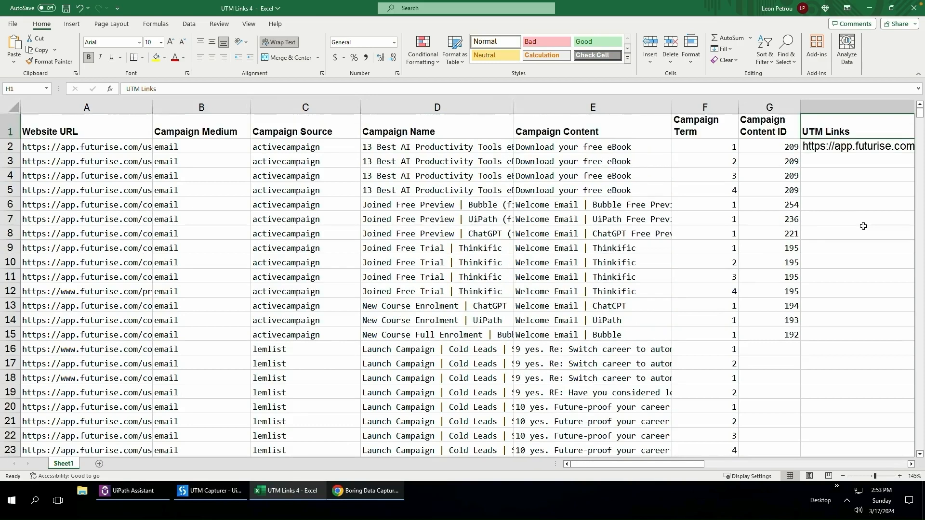
pyautogui.moveTo(750, 208)
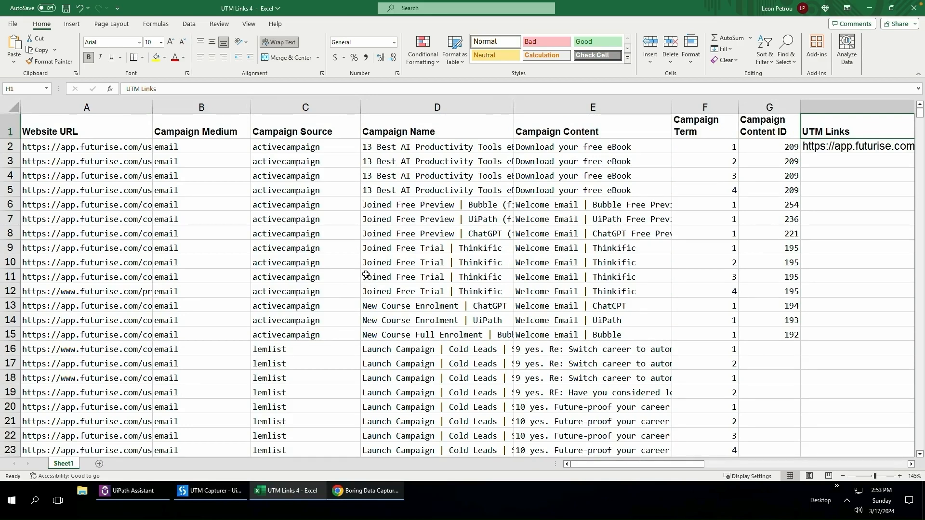
pyautogui.click(437, 247)
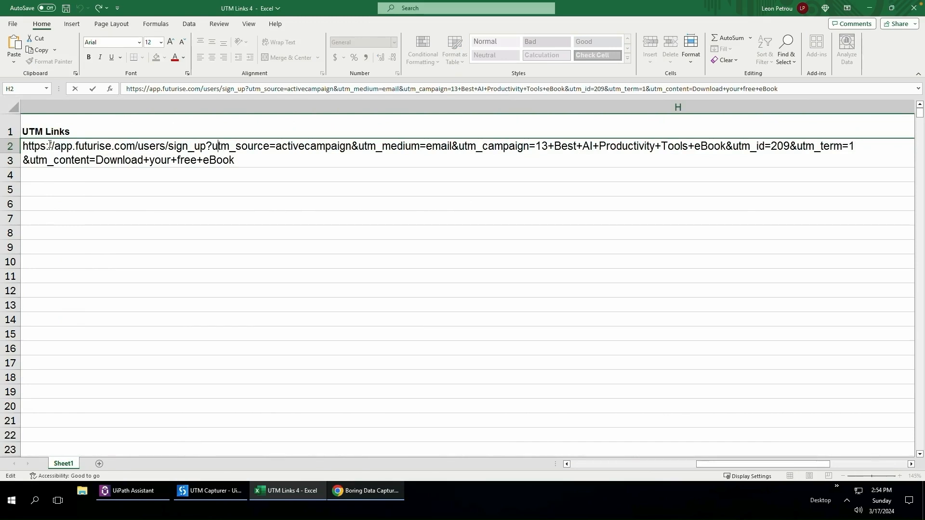
# Check the Analytics Realtime event parameters show the sign-up visit with medium email
pyautogui.click(365, 490)
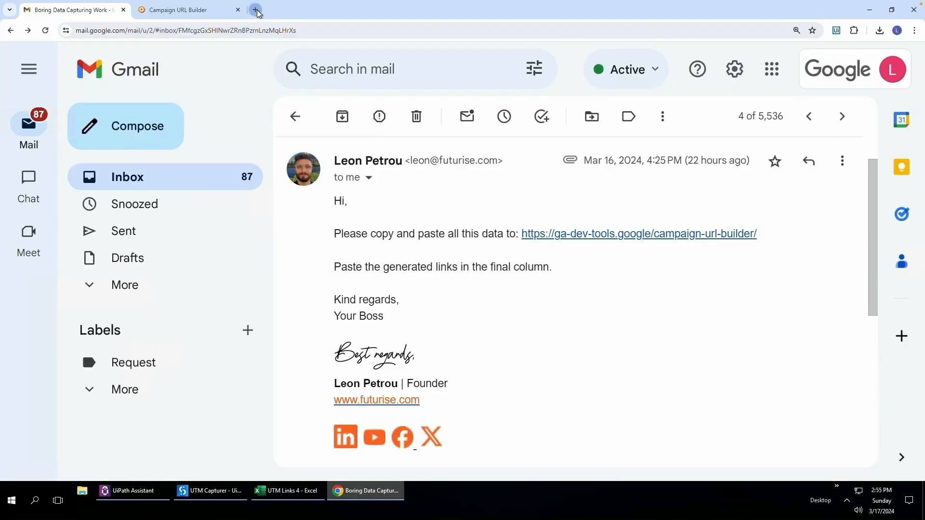
pyautogui.click(257, 10)
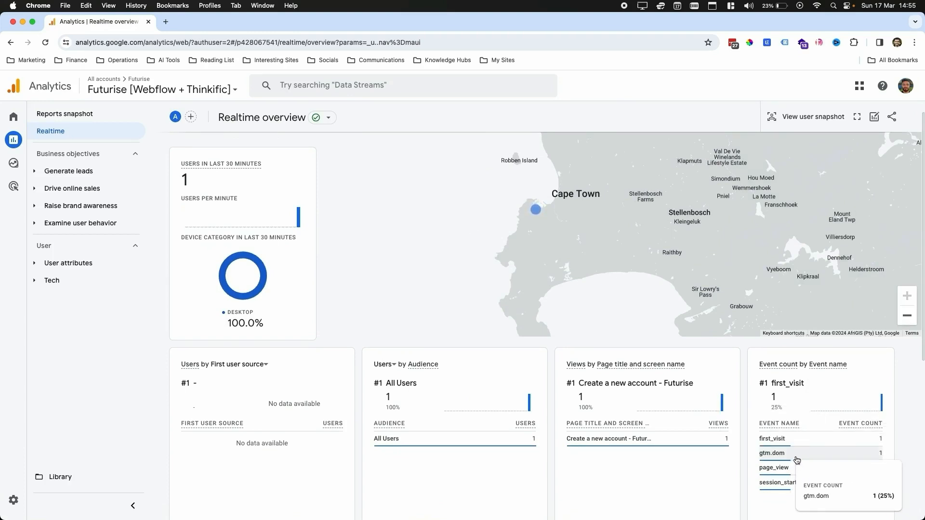
pyautogui.click(772, 453)
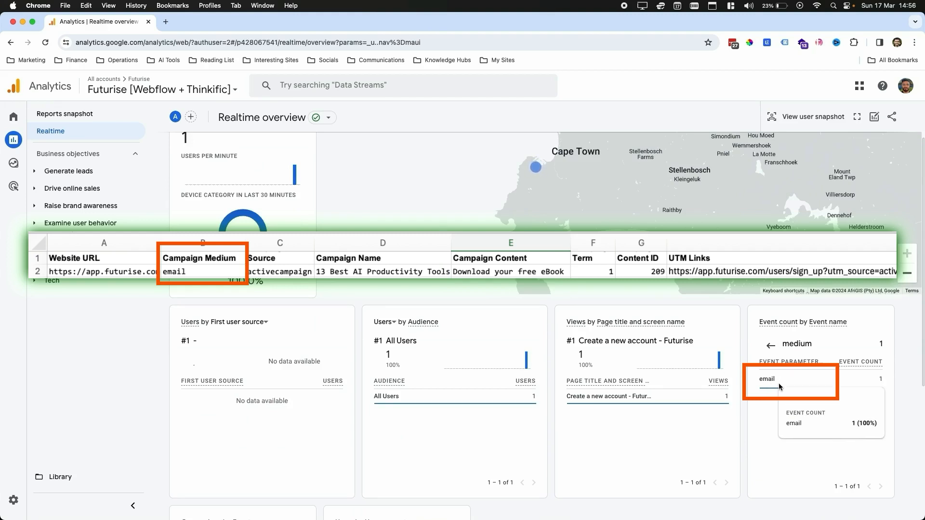
pyautogui.click(287, 490)
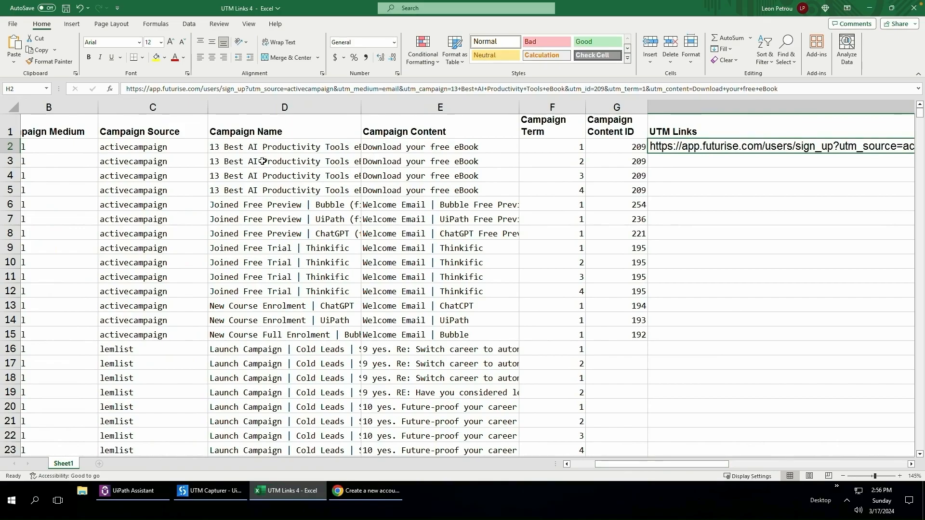
# Scroll down Sheet1 through the hundreds of campaign rows still missing links
pyautogui.scroll(-3)
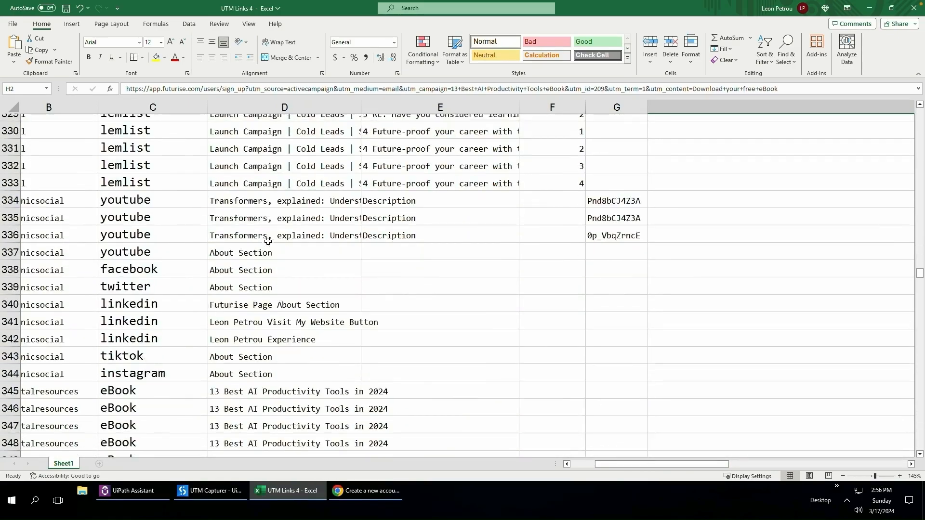
pyautogui.scroll(-3)
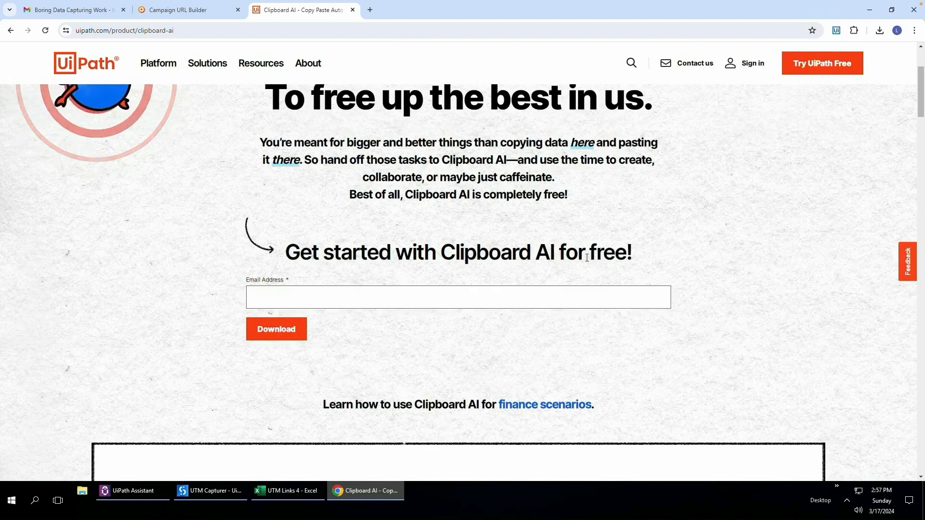
pyautogui.doubleClick(607, 251)
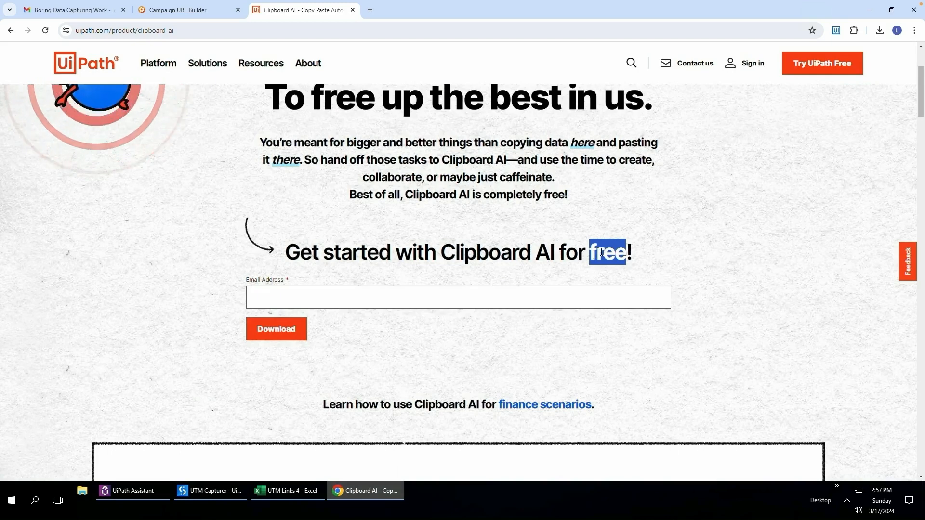
pyautogui.click(456, 297)
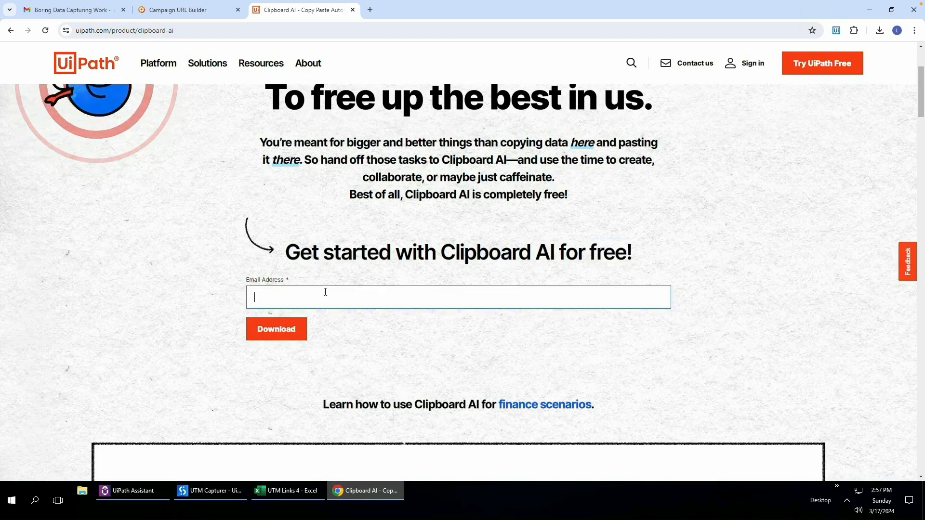
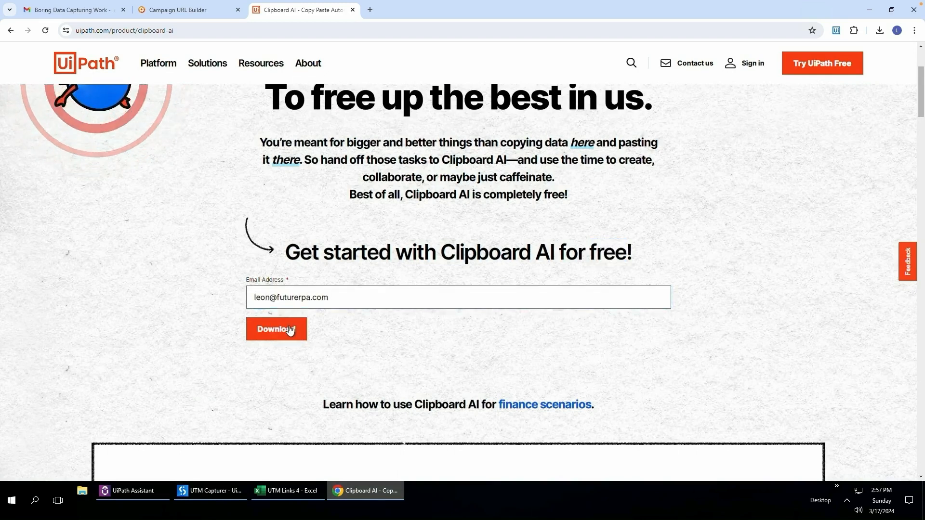
pyautogui.click(277, 330)
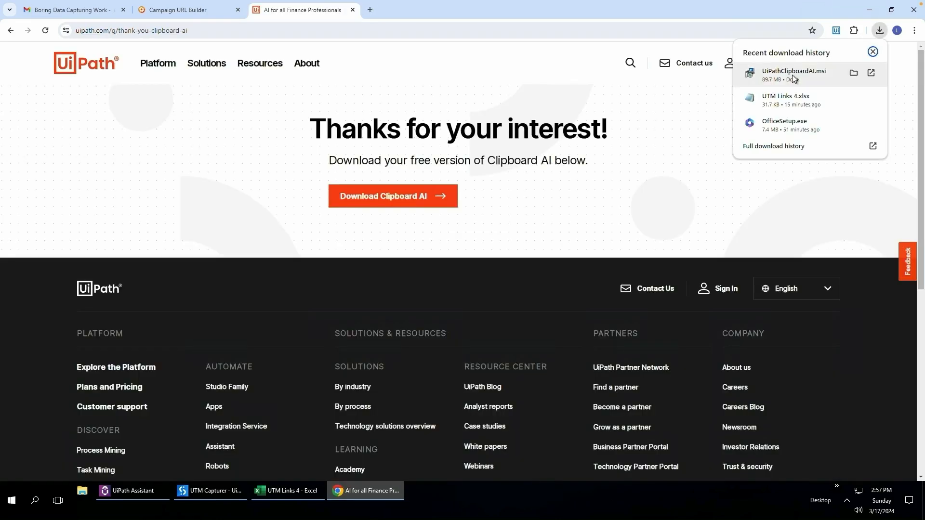
# Run UiPathClipboardAI.msi, accept the license terms and continue setup
pyautogui.click(794, 72)
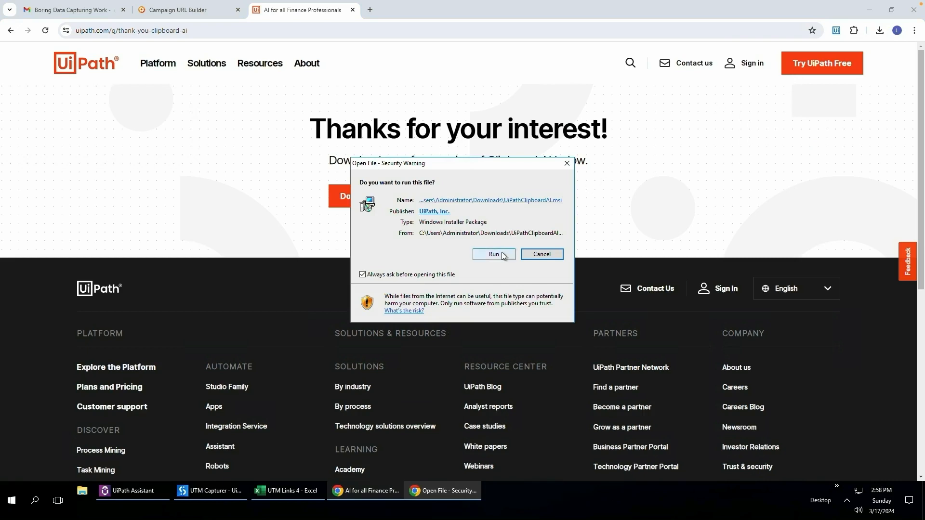
pyautogui.click(493, 254)
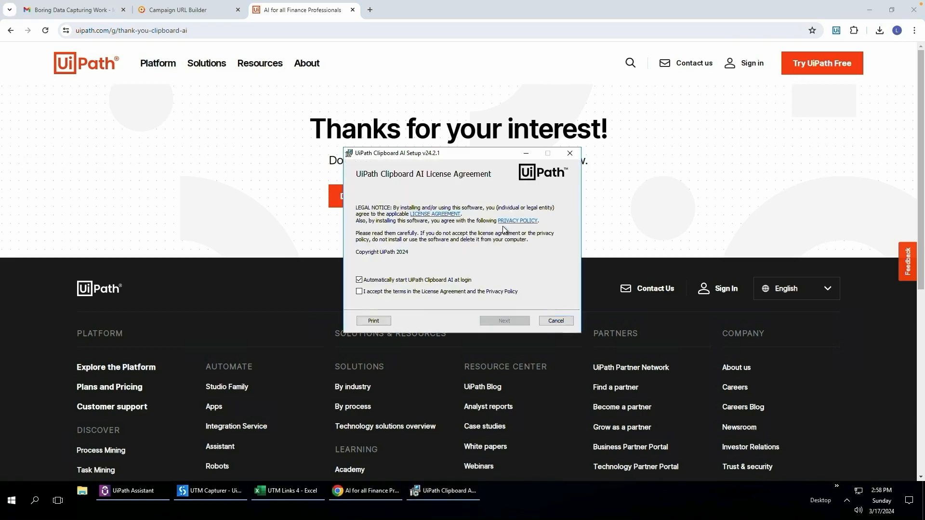
pyautogui.click(358, 291)
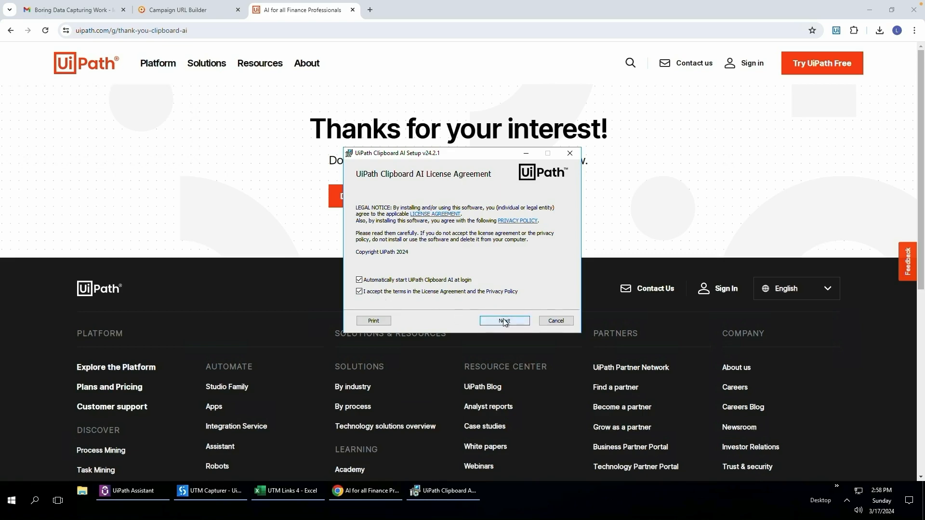
pyautogui.click(504, 320)
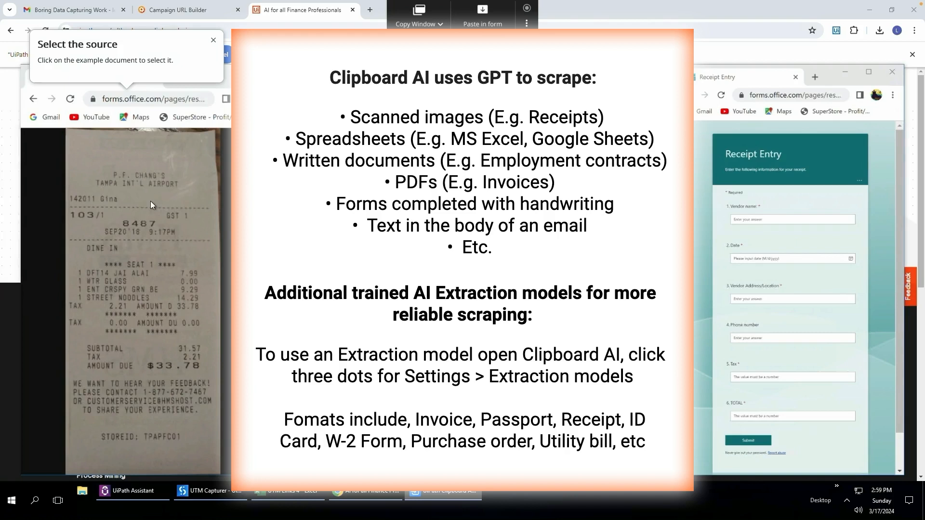
pyautogui.moveTo(127, 64)
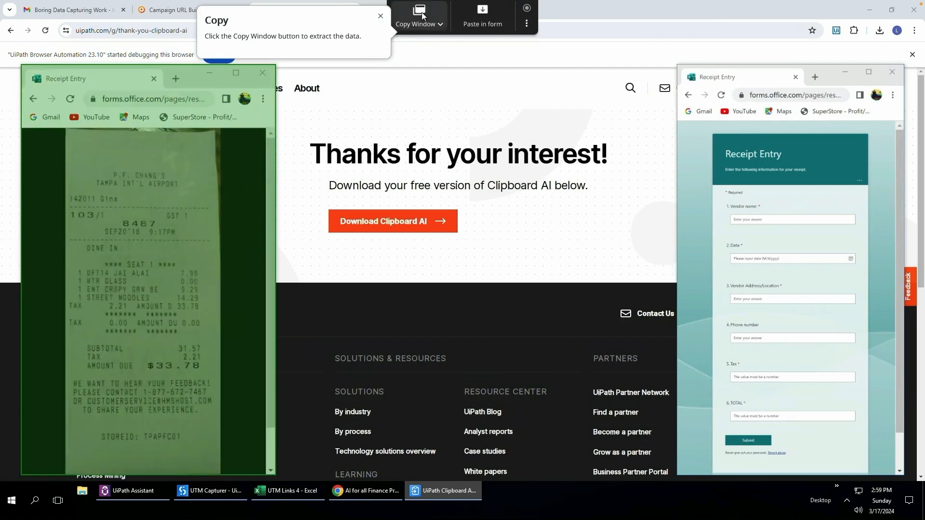
# Copy the receipt window's data as the Clipboard AI source
pyautogui.click(419, 11)
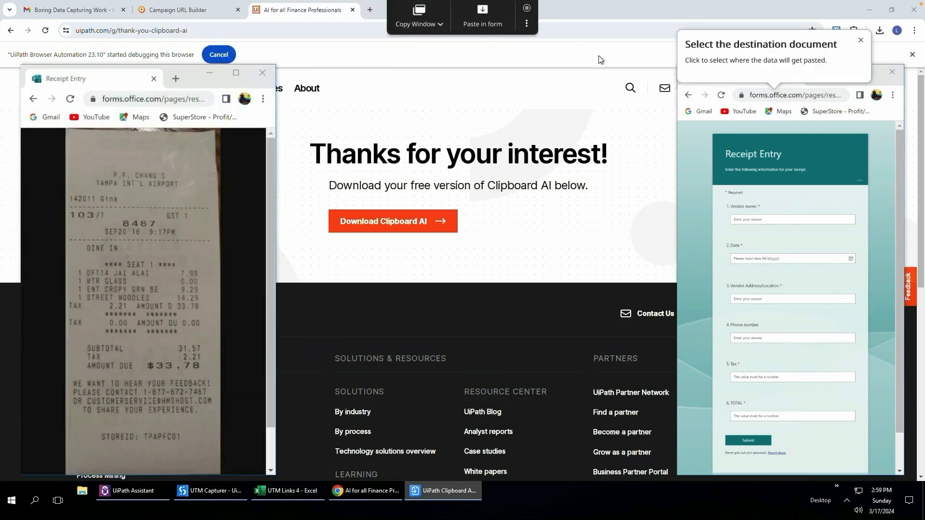
pyautogui.moveTo(795, 188)
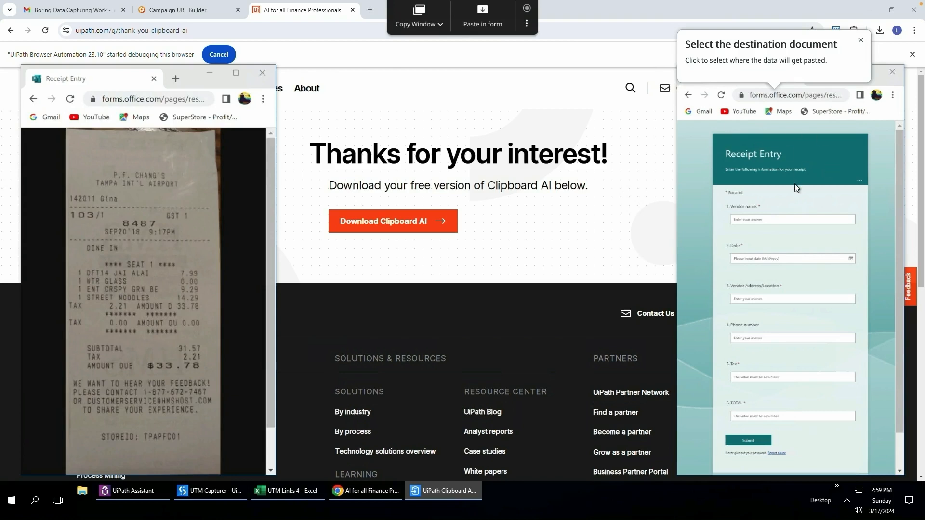
pyautogui.moveTo(789, 115)
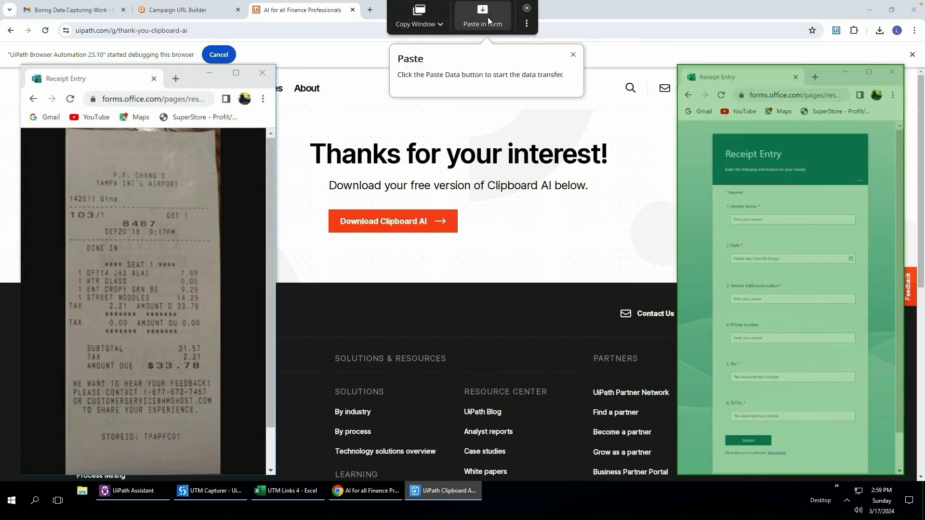
# Paste the matched receipt values (vendor, date, address, phone, tax, total) into the Receipt Entry form
pyautogui.click(481, 19)
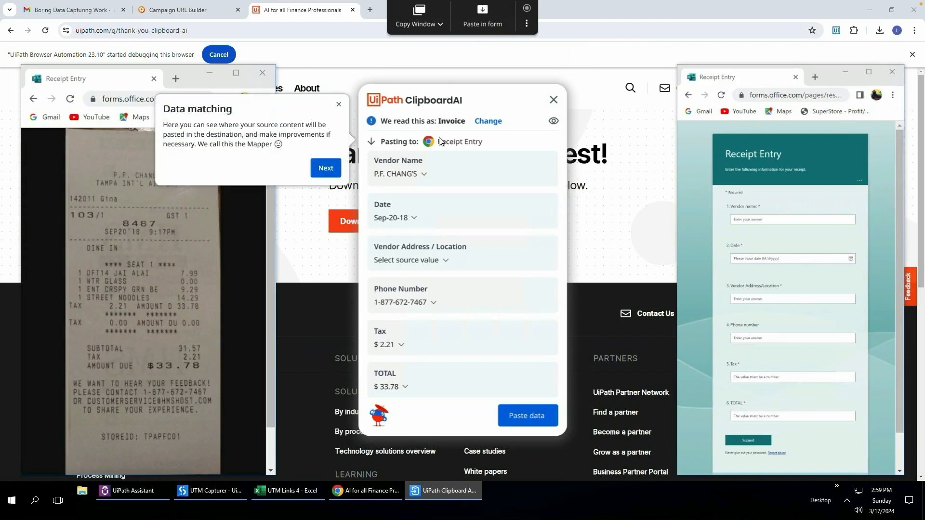
pyautogui.moveTo(314, 210)
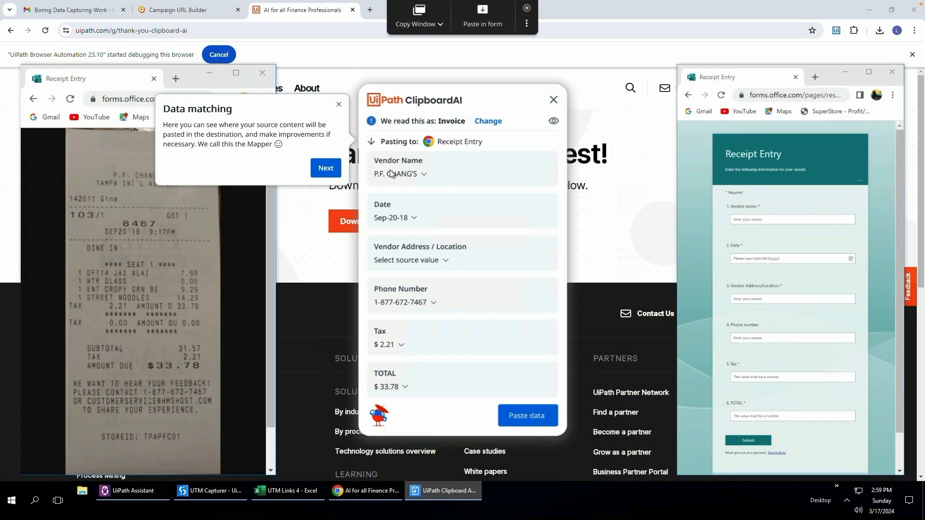
pyautogui.moveTo(395, 206)
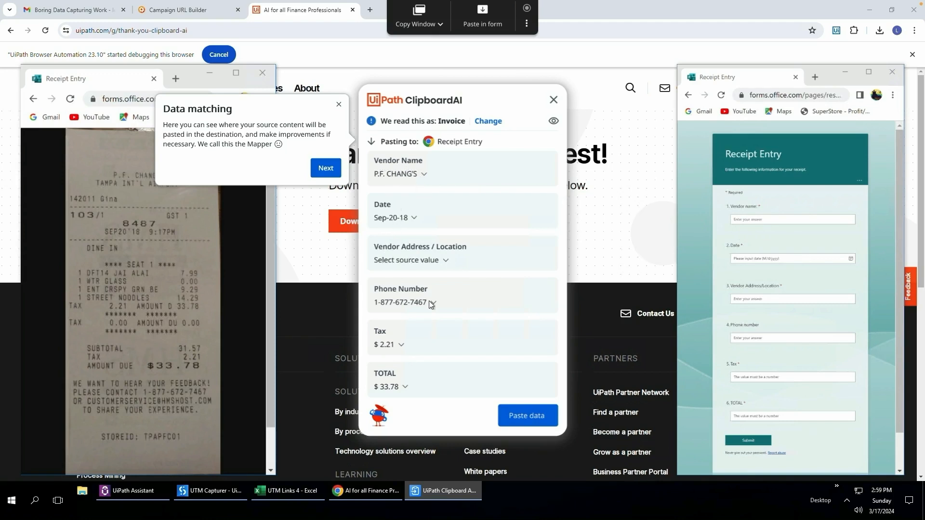
pyautogui.moveTo(403, 354)
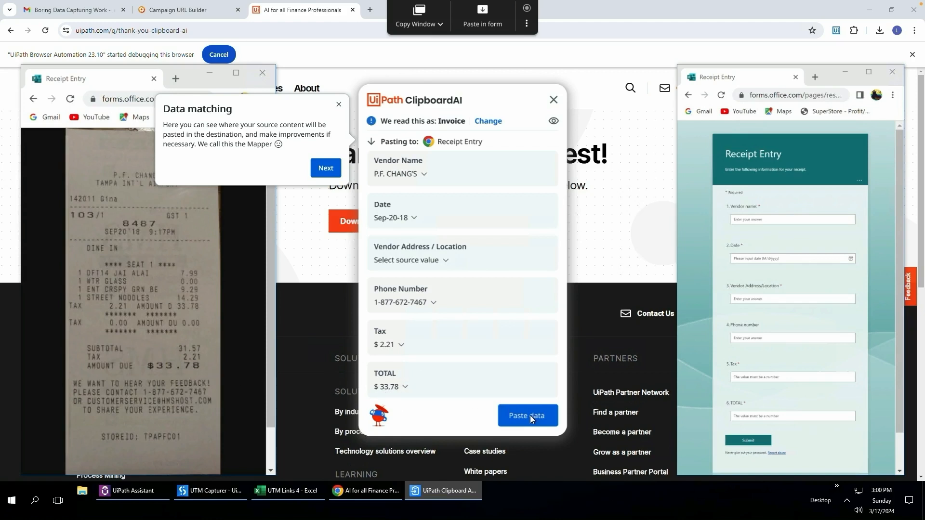
pyautogui.moveTo(558, 173)
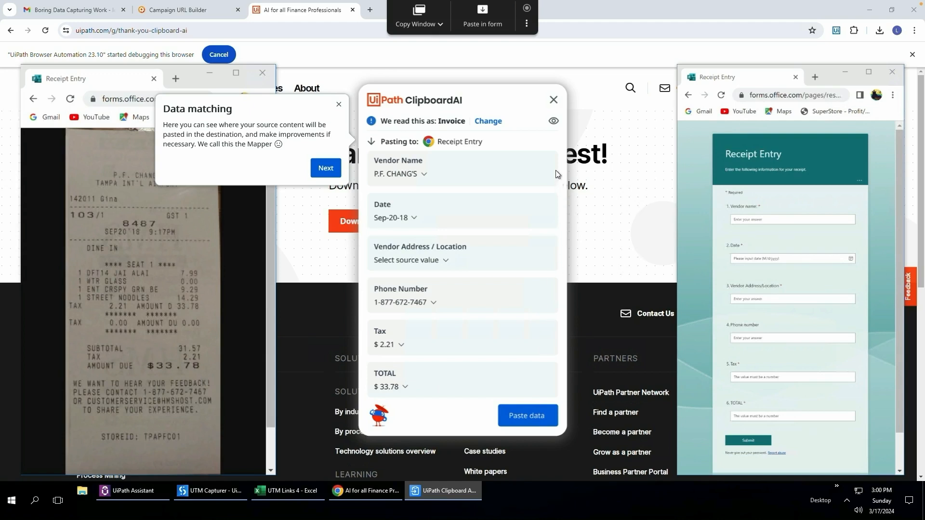
pyautogui.moveTo(450, 271)
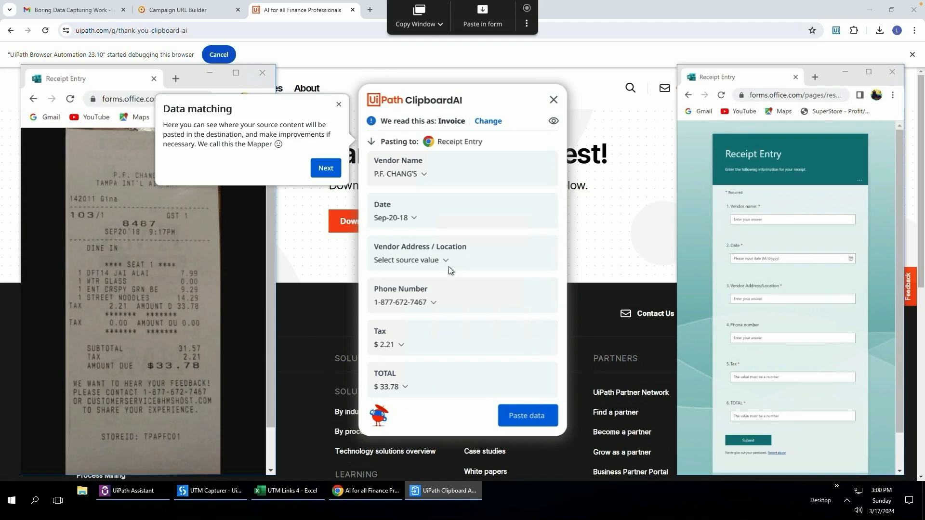
pyautogui.moveTo(450, 188)
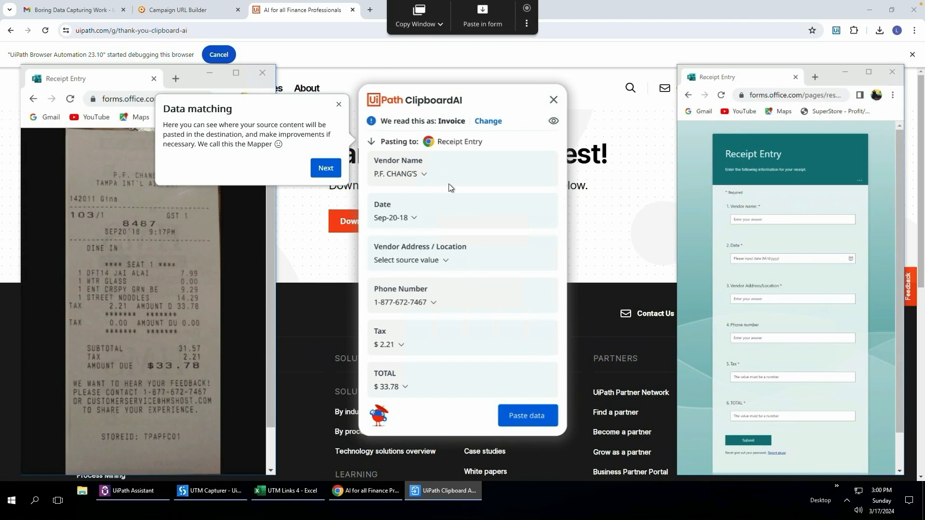
pyautogui.moveTo(213, 234)
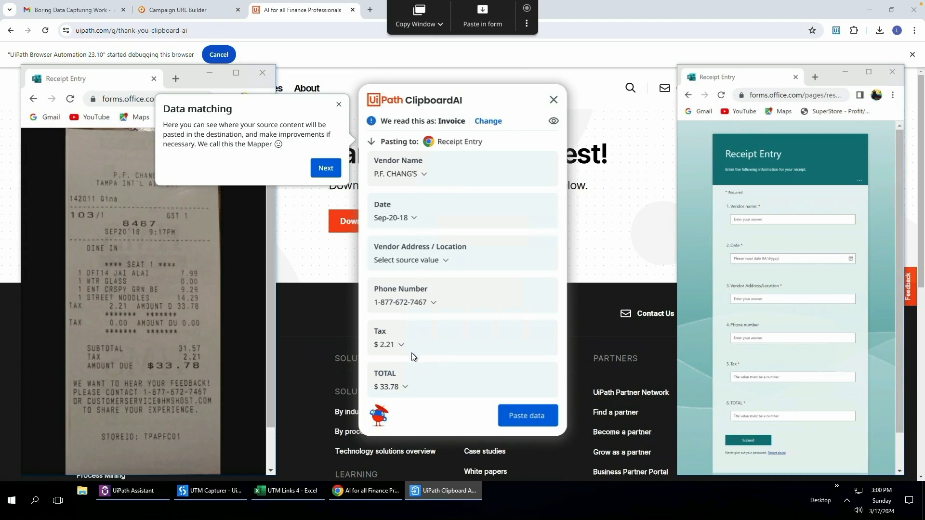
pyautogui.moveTo(468, 390)
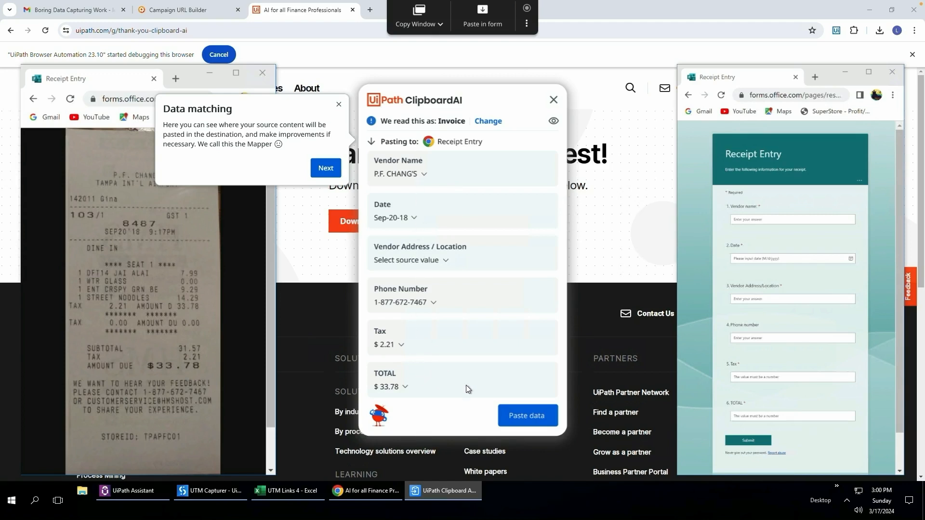
pyautogui.moveTo(527, 415)
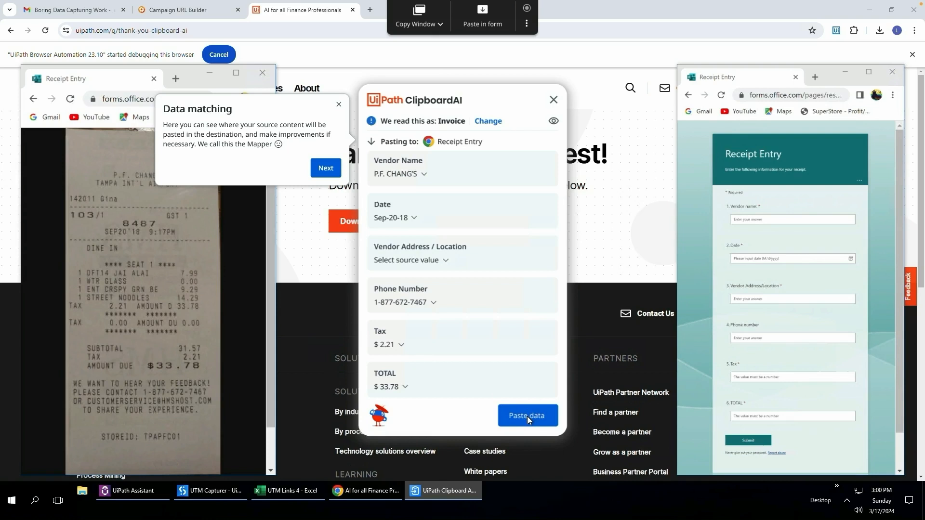
pyautogui.click(527, 416)
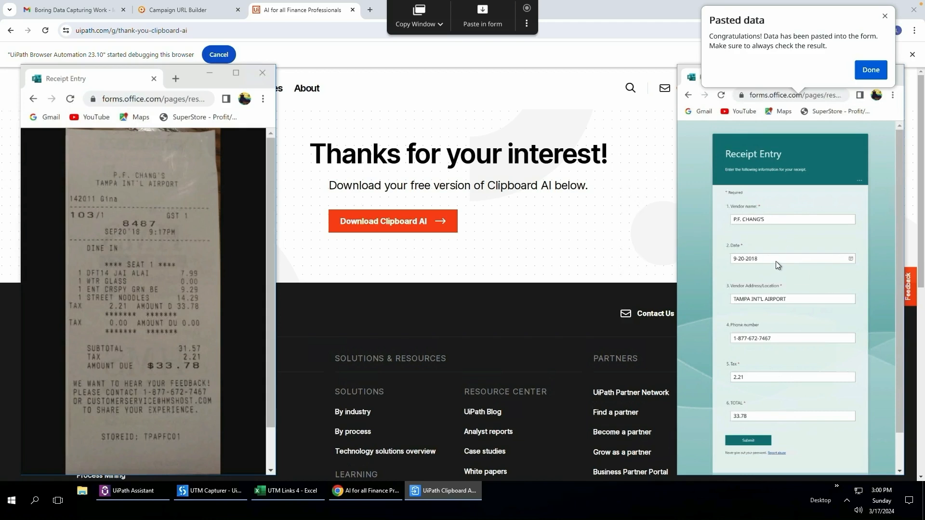
pyautogui.moveTo(851, 35)
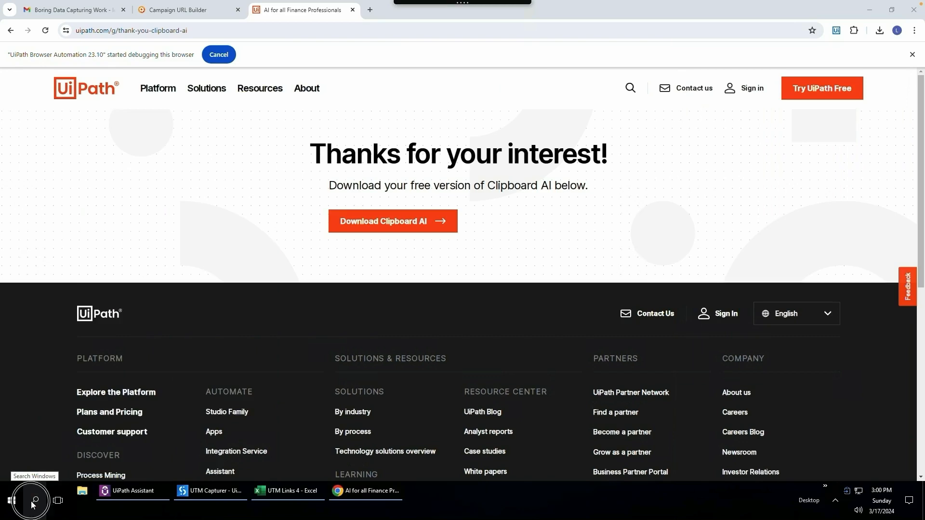
# Close the receipt demo and copy the UTM Links spreadsheet window with Clipboard AI
pyautogui.click(35, 500)
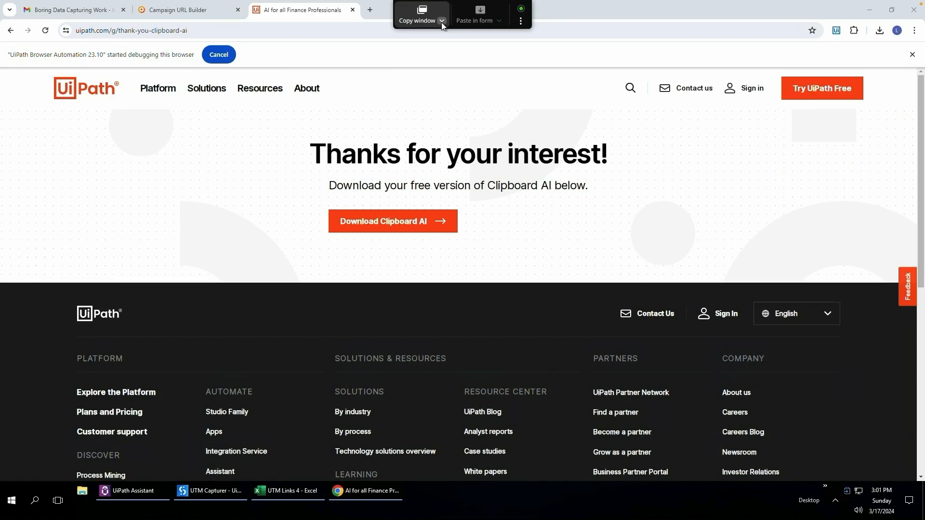
pyautogui.click(289, 490)
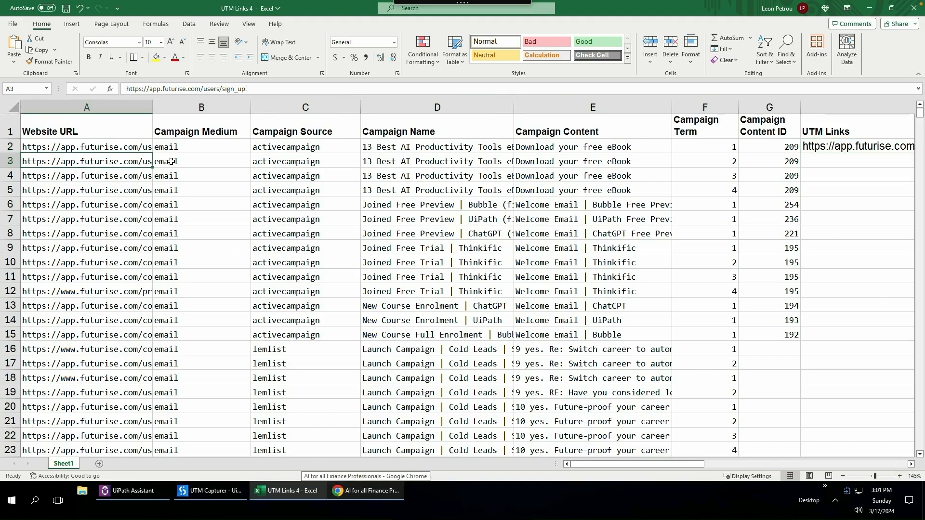
pyautogui.click(306, 161)
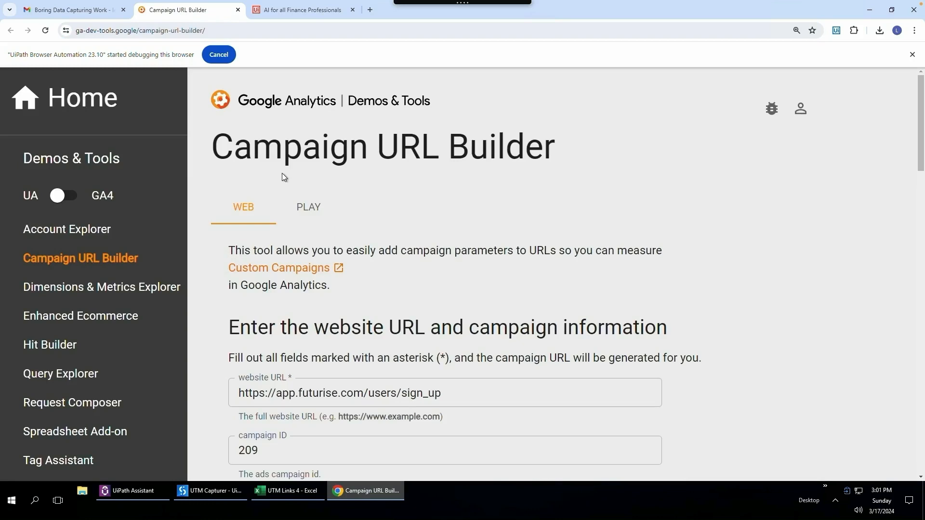
# Review the Campaign URL Builder fields showing the first row's values
pyautogui.scroll(-3)
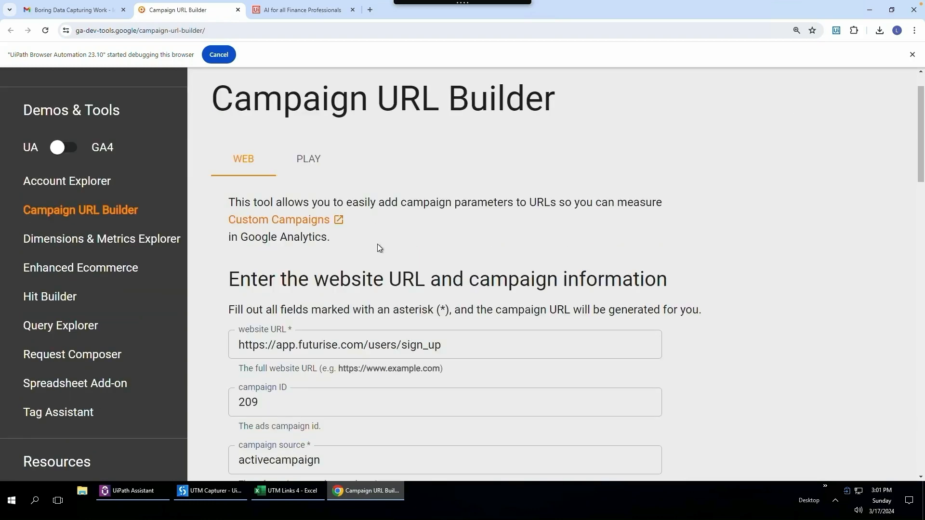
pyautogui.scroll(-3)
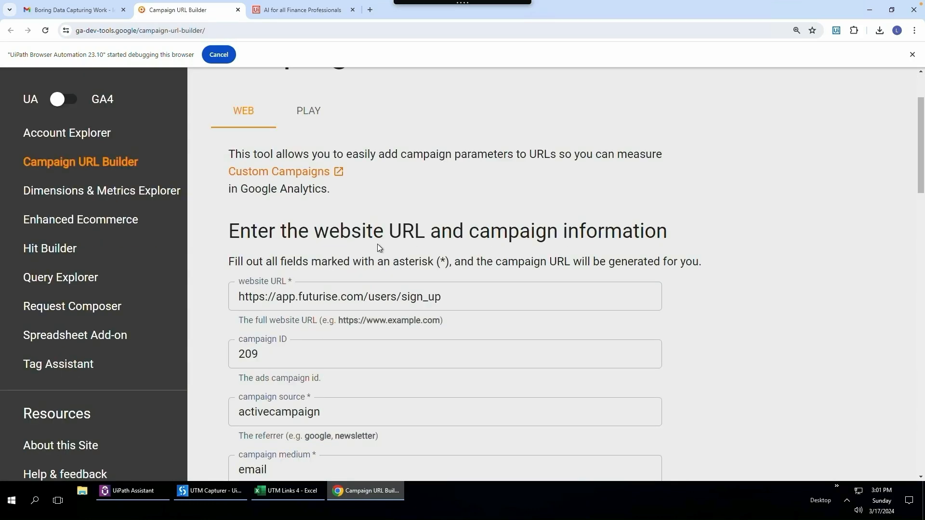
pyautogui.scroll(-3)
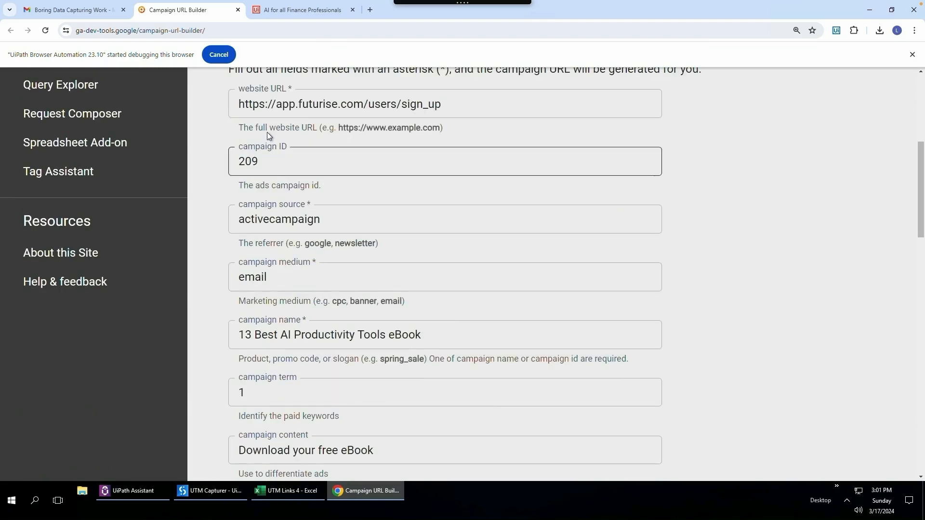
pyautogui.scroll(-3)
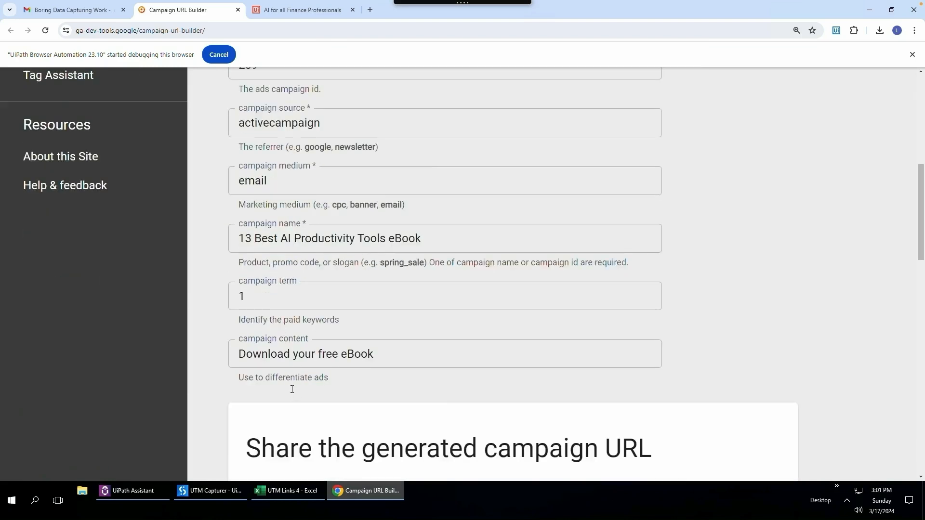
pyautogui.scroll(-3)
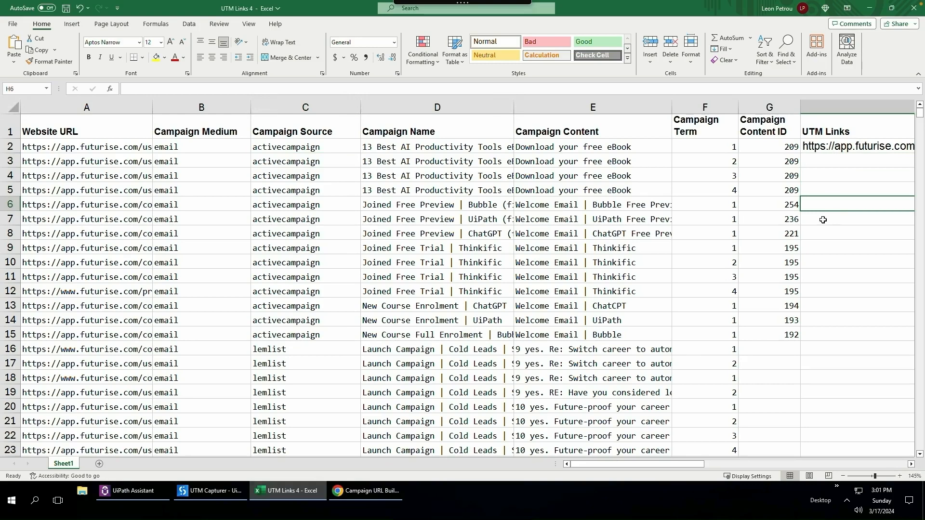
# Select the campaign data from the Website URL header down through row 699
pyautogui.click(365, 490)
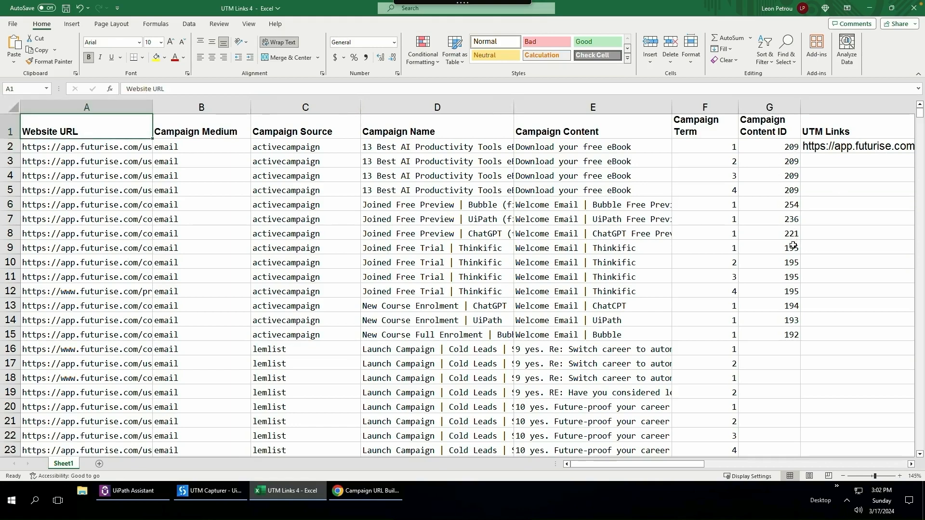
pyautogui.scroll(-3)
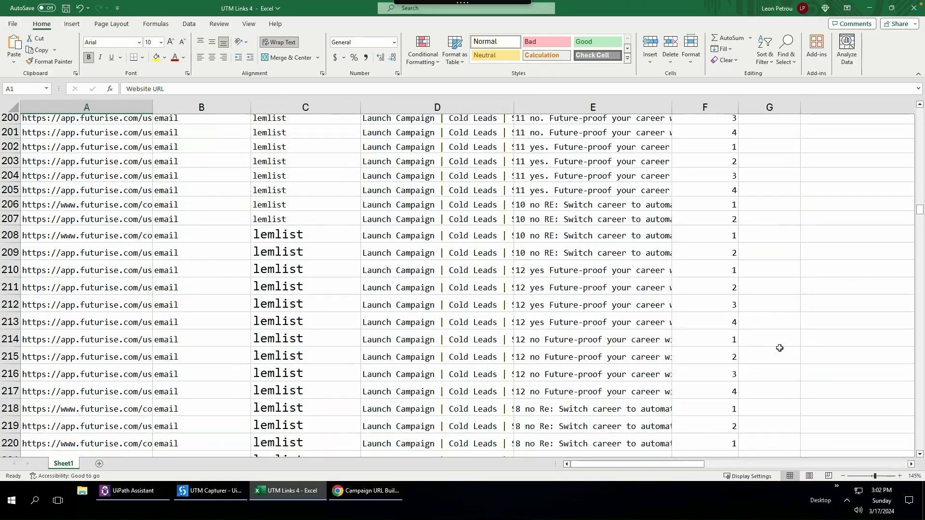
pyautogui.scroll(-3)
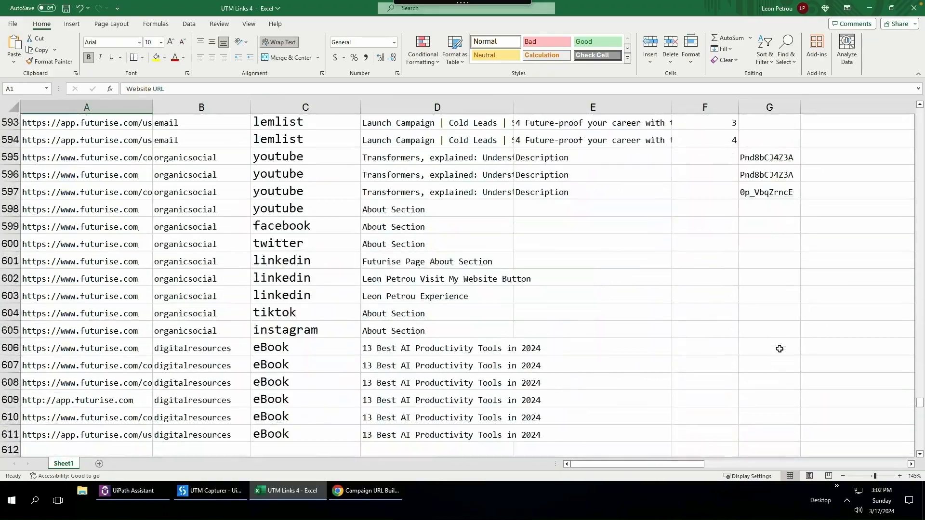
pyautogui.scroll(-3)
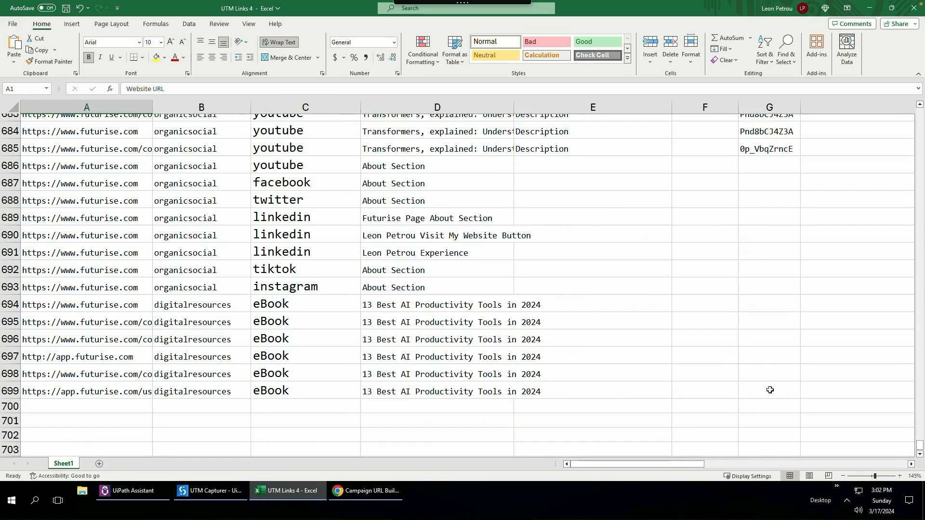
pyautogui.moveTo(86, 115); pyautogui.dragTo(769, 391)
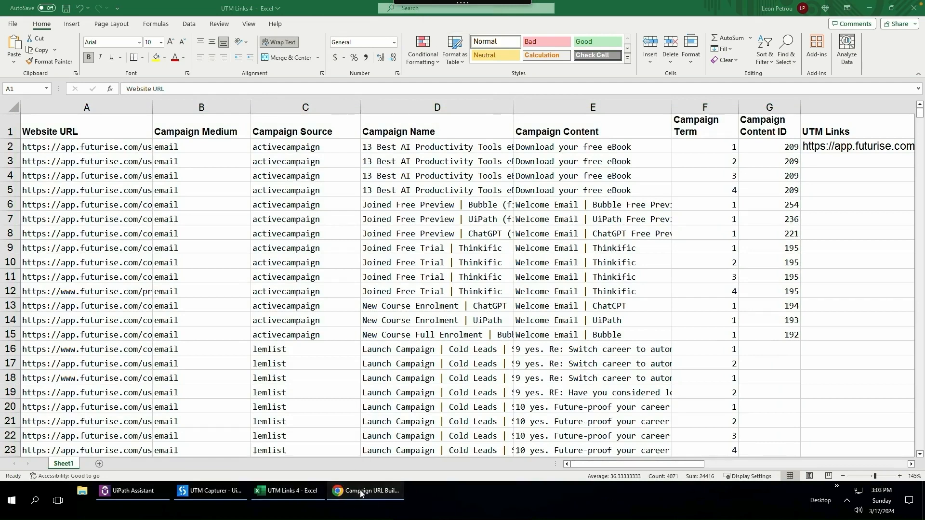
# Use Paste in form on Campaign URL Builder and review the Mapper's column-to-field pairings
pyautogui.click(365, 491)
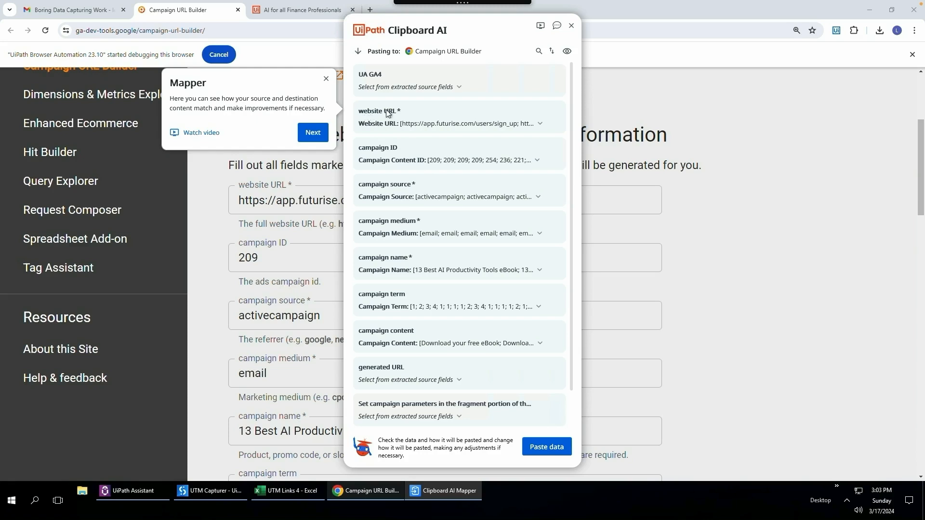
pyautogui.moveTo(285, 189)
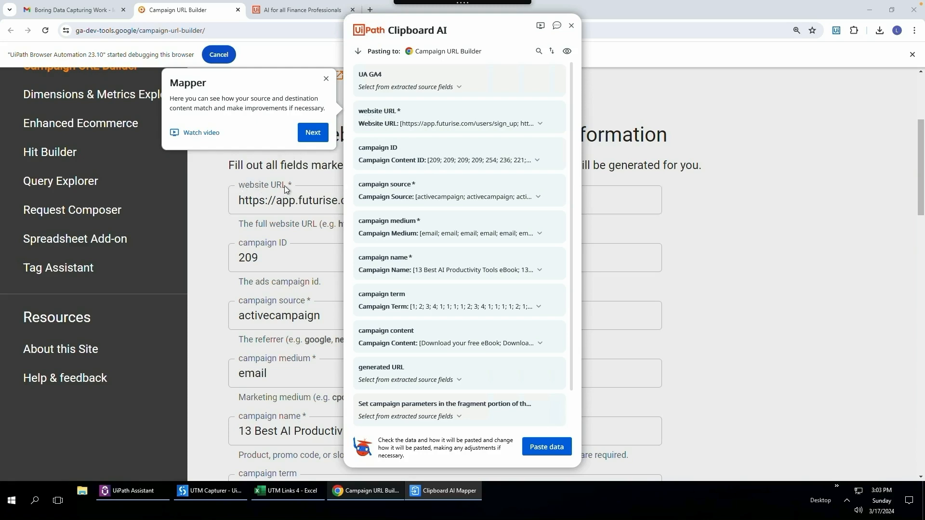
pyautogui.moveTo(393, 130)
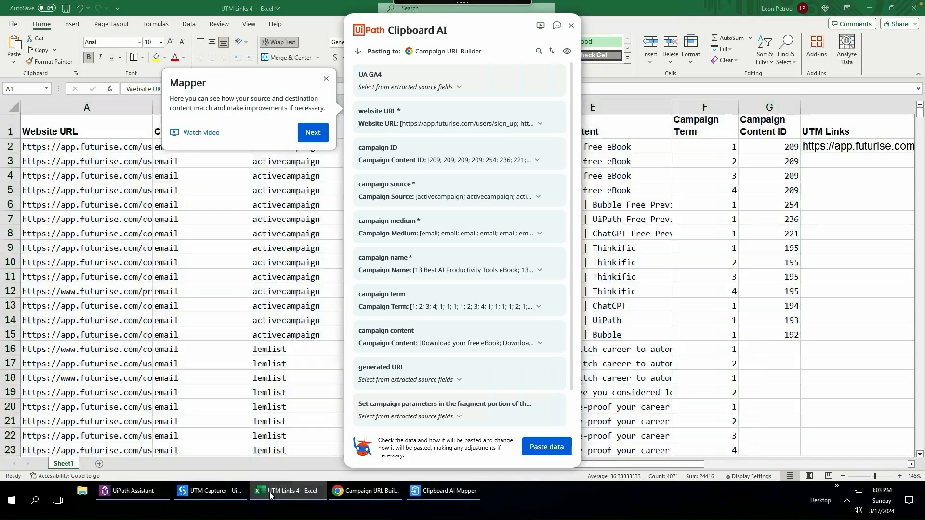
pyautogui.click(366, 490)
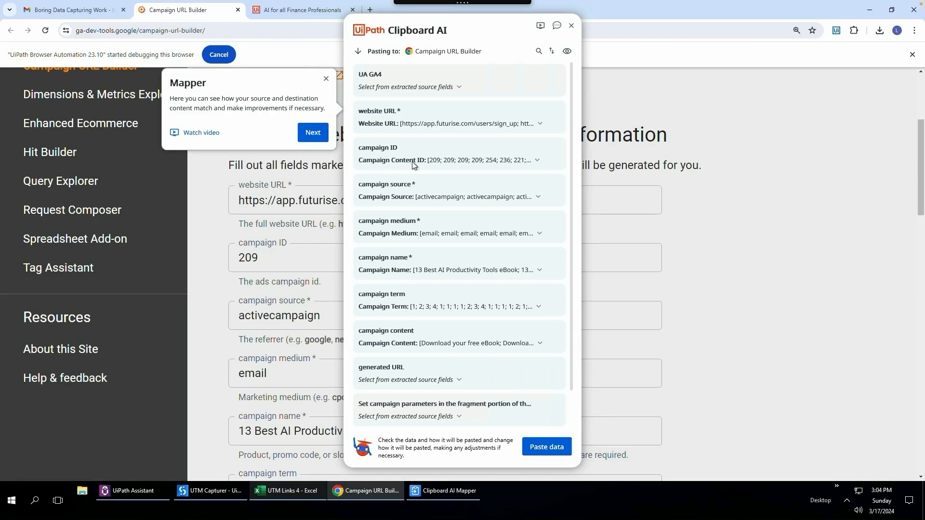
pyautogui.click(287, 490)
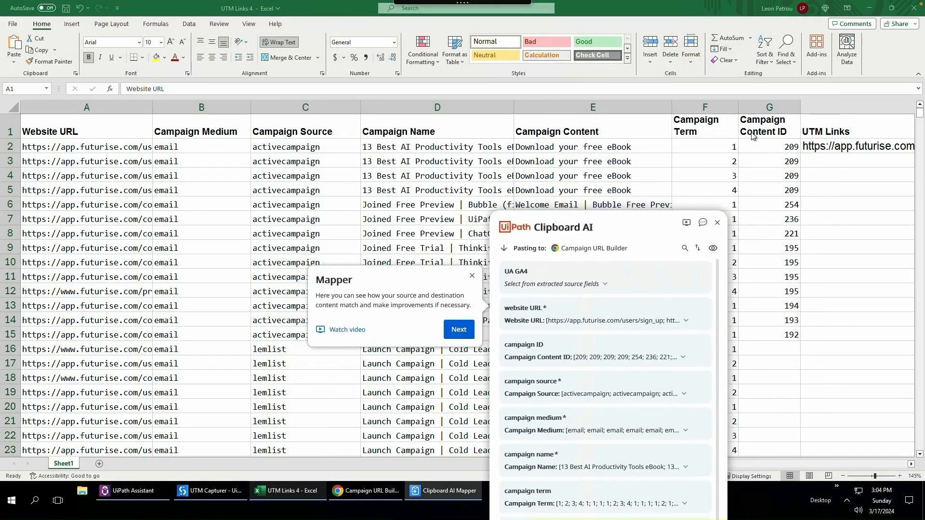
pyautogui.moveTo(775, 125)
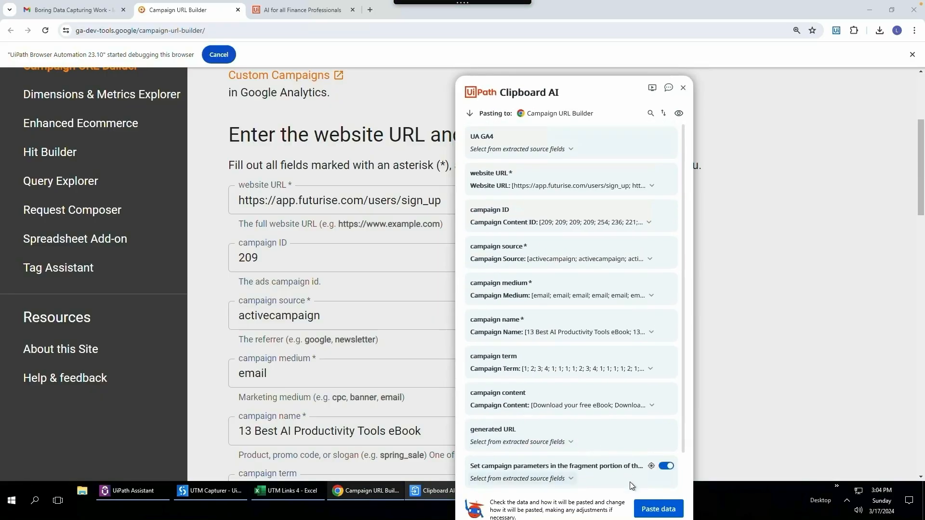
# Paste row 1's campaign values into the URL builder form and scroll to the generated URL
pyautogui.click(658, 509)
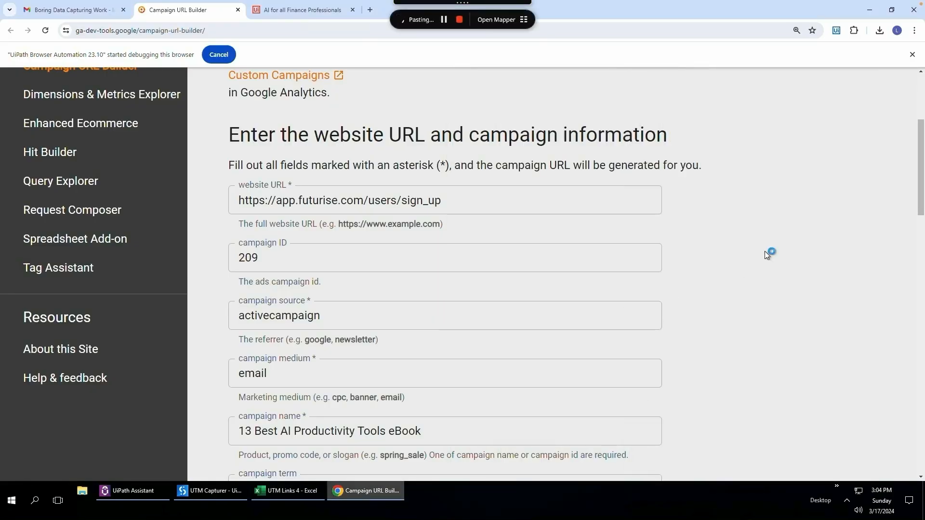
pyautogui.scroll(-3)
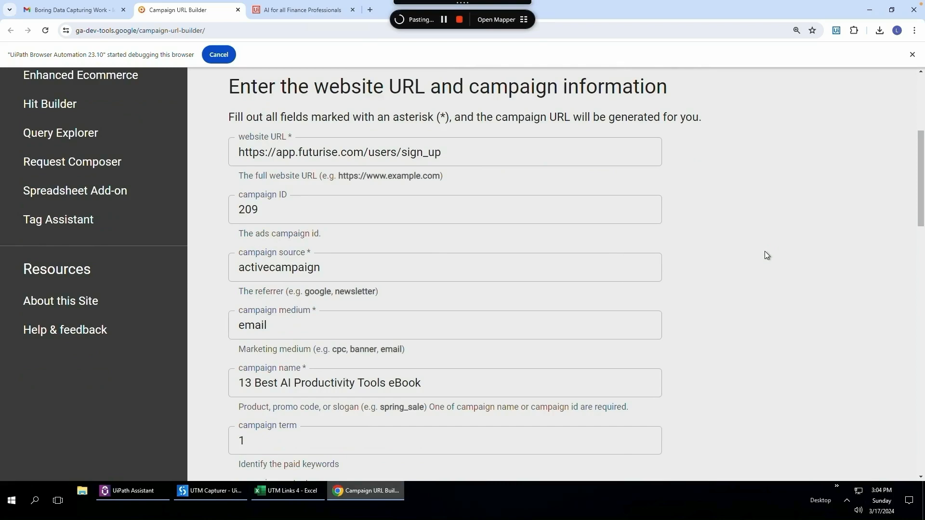
pyautogui.scroll(-3)
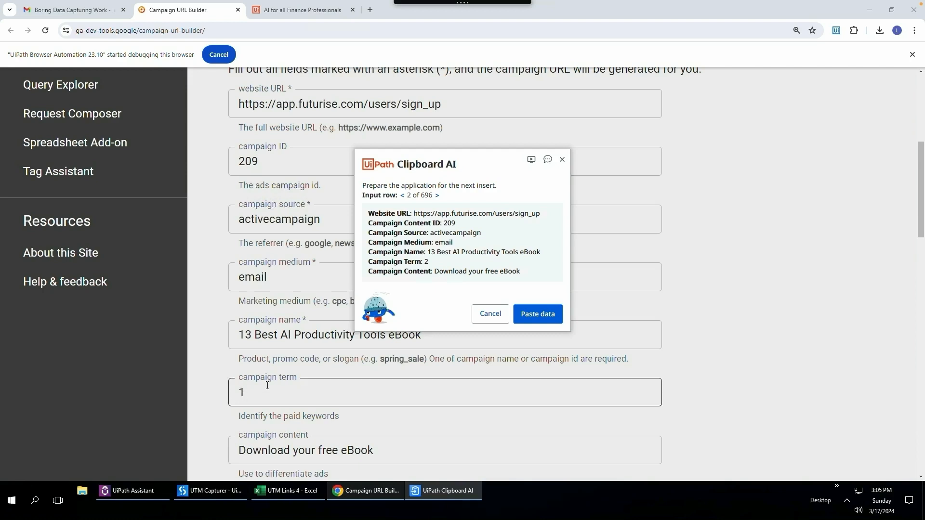
pyautogui.moveTo(508, 305)
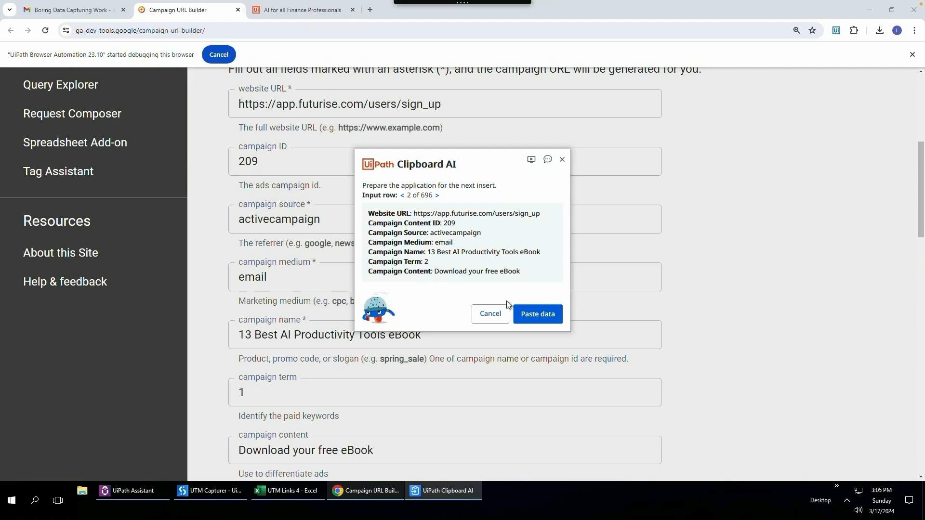
# Paste row 2 into the form with campaign term 2, producing its generated URL
pyautogui.click(536, 313)
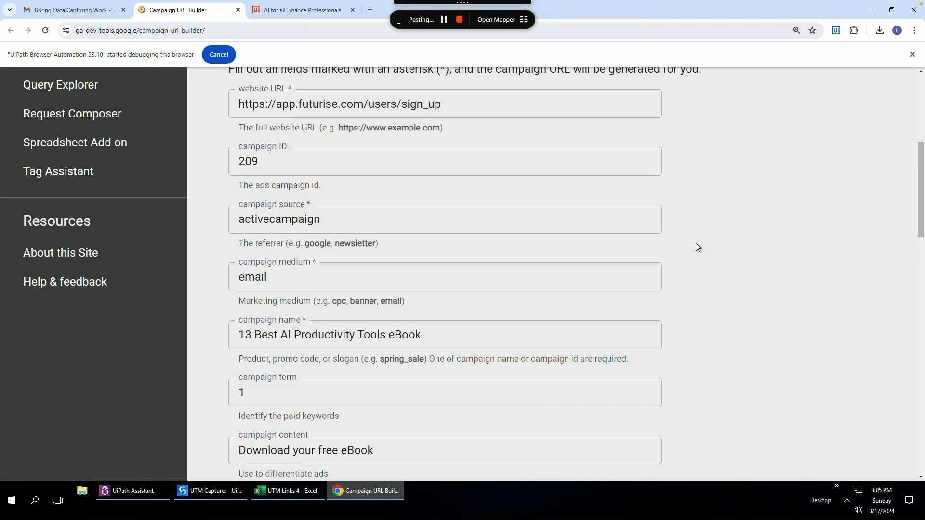
pyautogui.write('2')
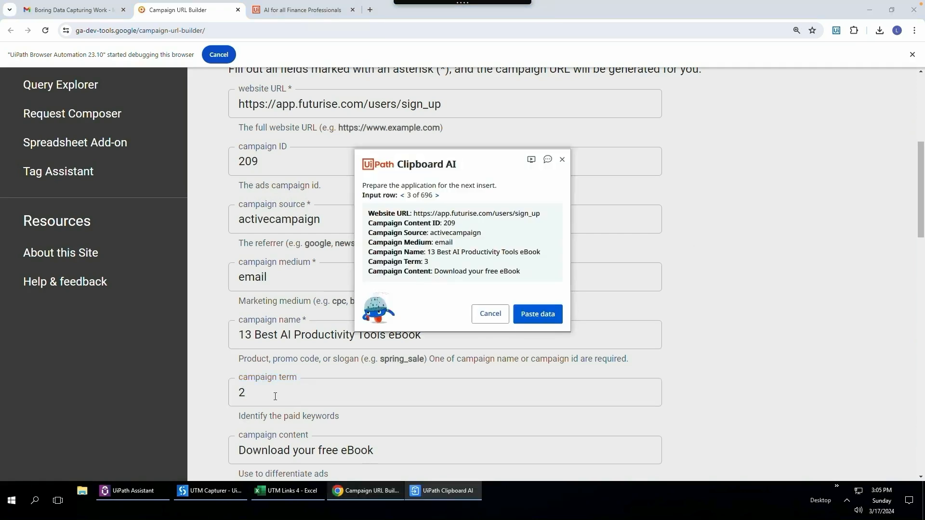
pyautogui.scroll(-3)
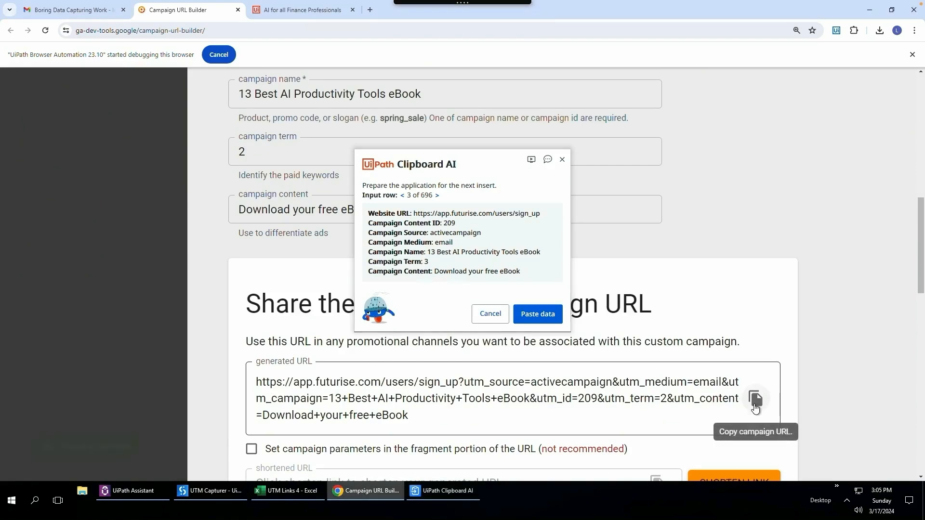
# Copy the term-2 campaign URL into Excel cell H3 and return to the URL builder
pyautogui.click(288, 490)
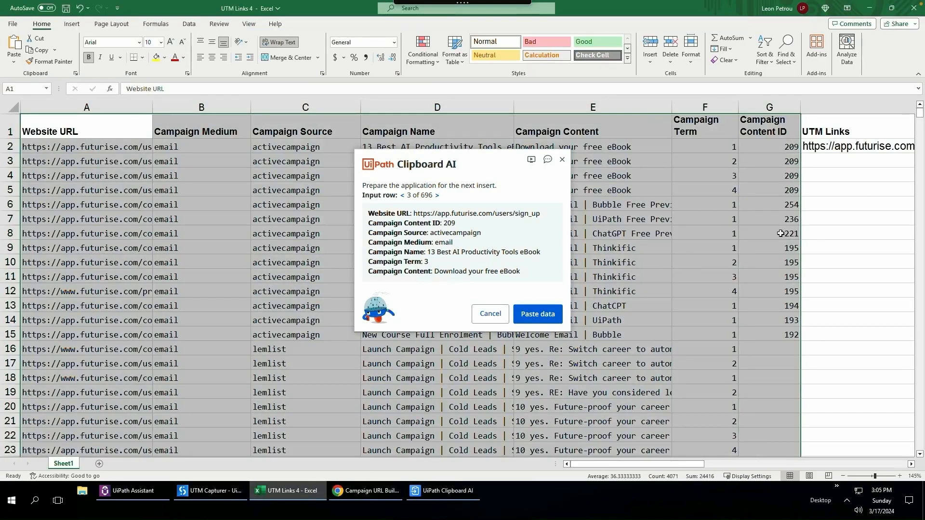
pyautogui.click(855, 161)
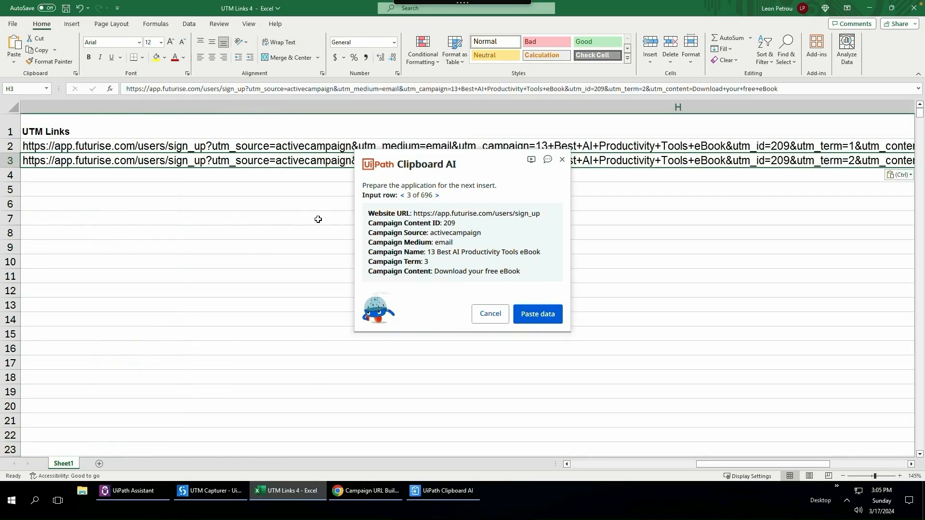
pyautogui.moveTo(653, 436)
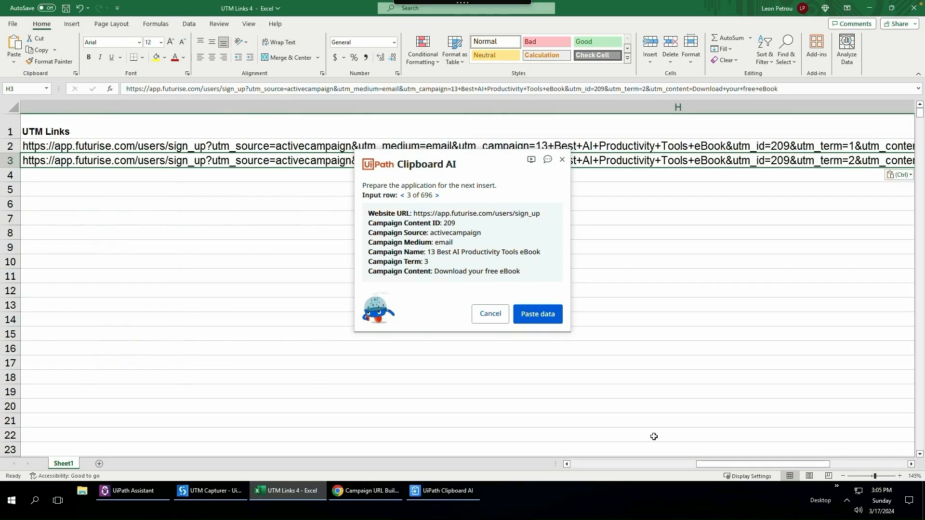
pyautogui.click(366, 490)
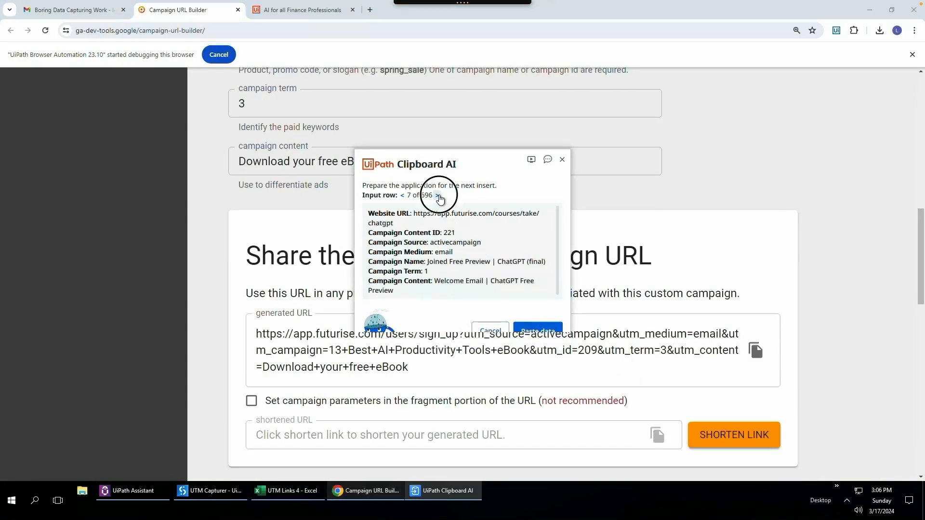
# Paste row 18's lemlist 'Launch Campaign | Cold Leads | Software Testers | USA' values, generating its URL, then show Excel
pyautogui.click(440, 196)
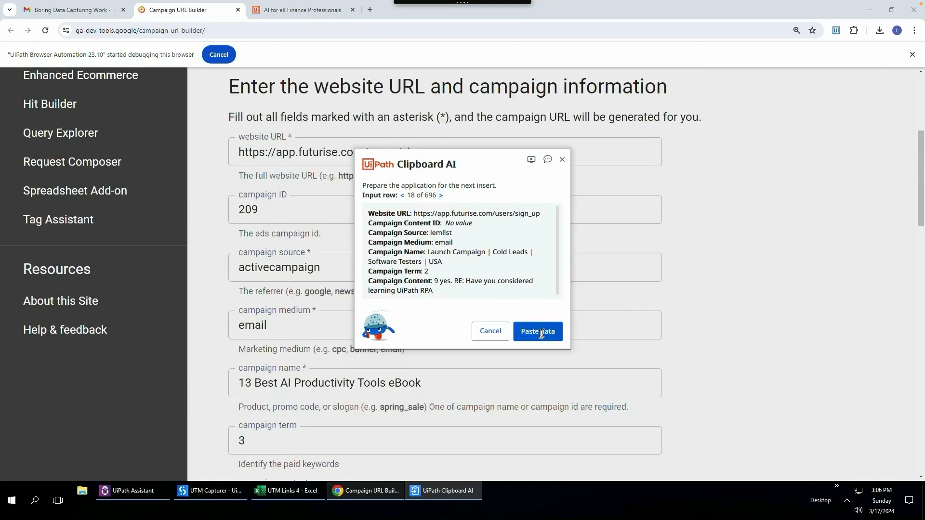
pyautogui.click(537, 330)
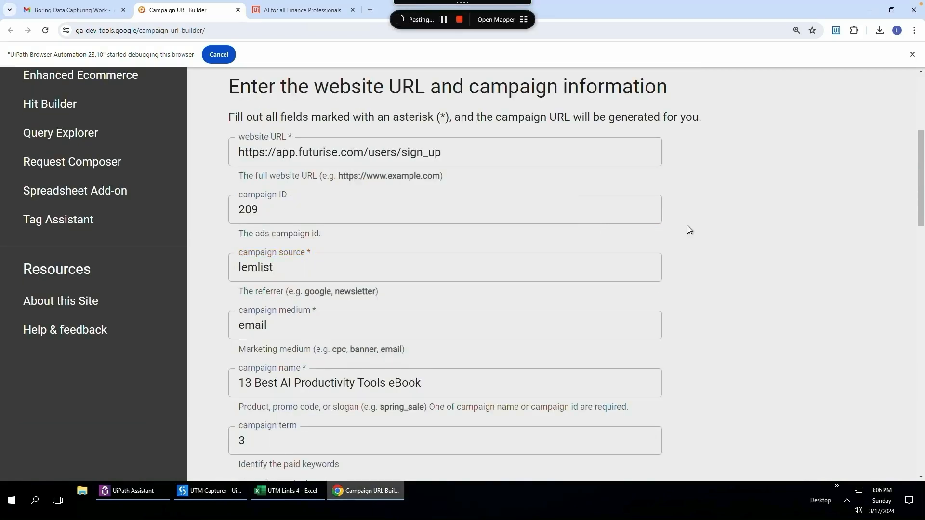
pyautogui.write('Launch Campaign | Cold Leads | Software Testers | USA')
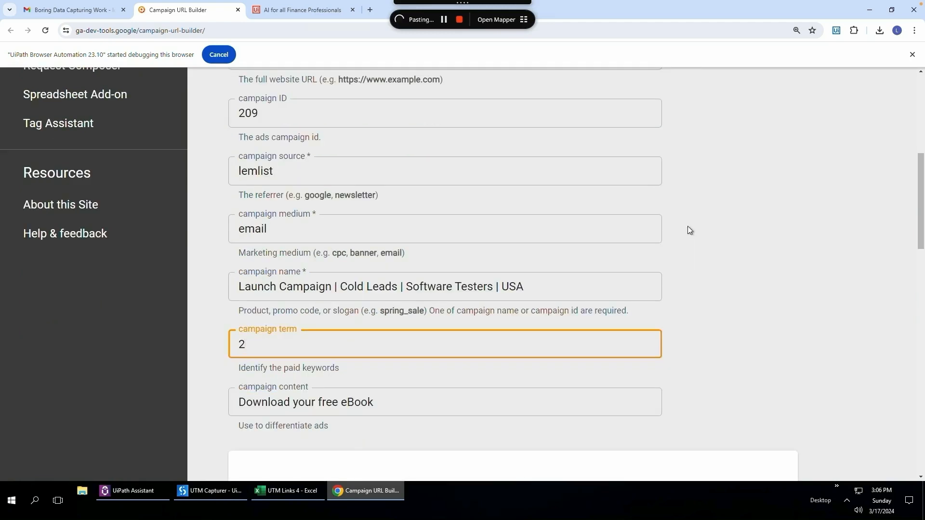
pyautogui.write('9 yes. RE: Have you considered learning UiPath RPA')
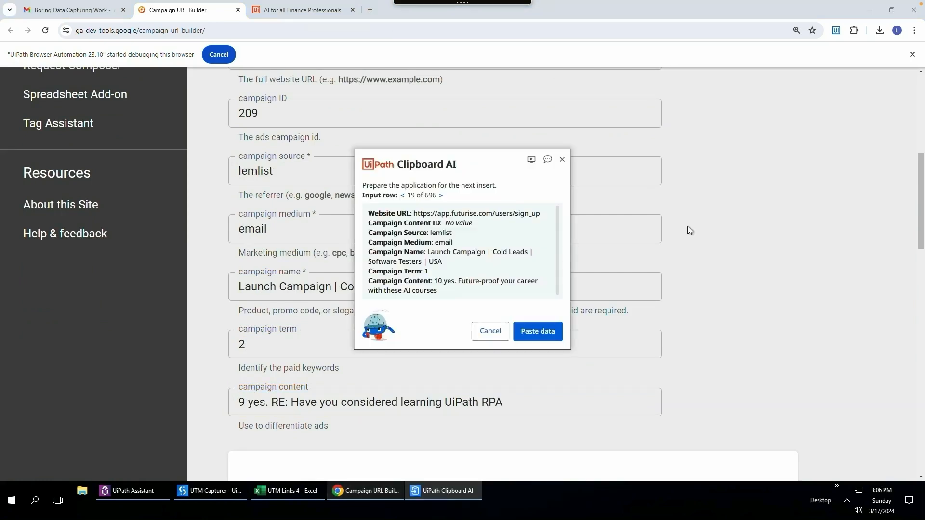
pyautogui.scroll(-3)
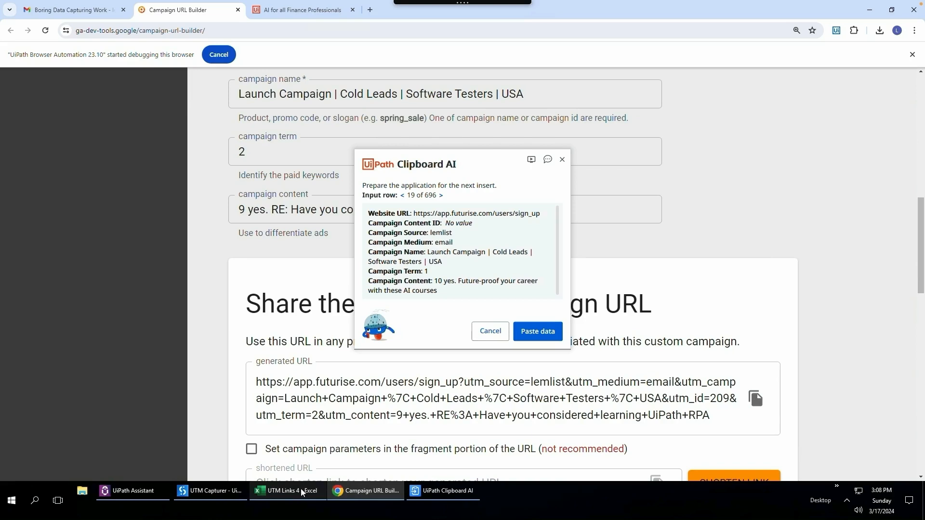
pyautogui.click(287, 490)
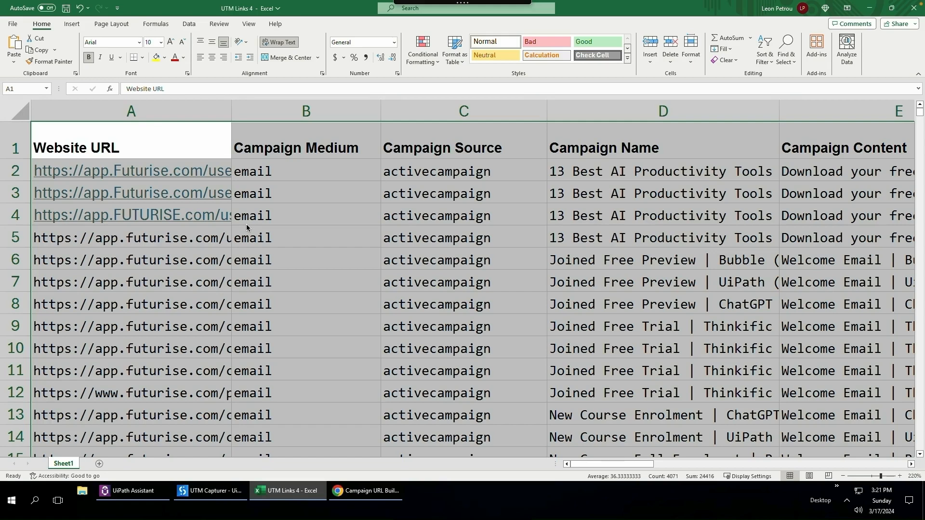
pyautogui.moveTo(115, 175)
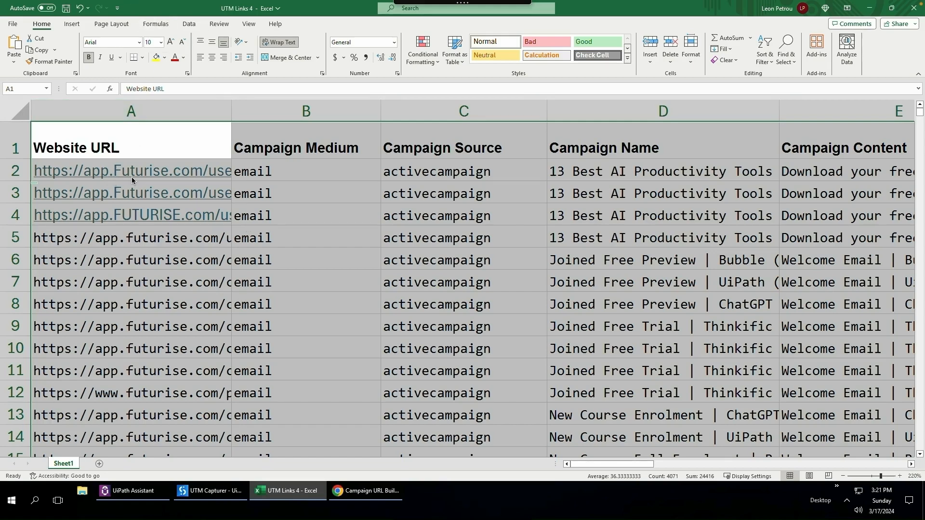
pyautogui.moveTo(121, 204)
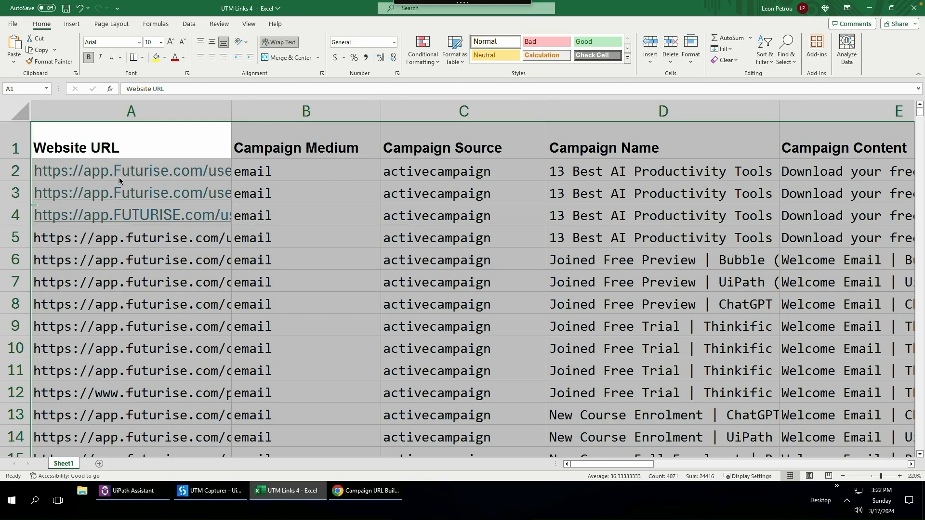
pyautogui.moveTo(117, 177)
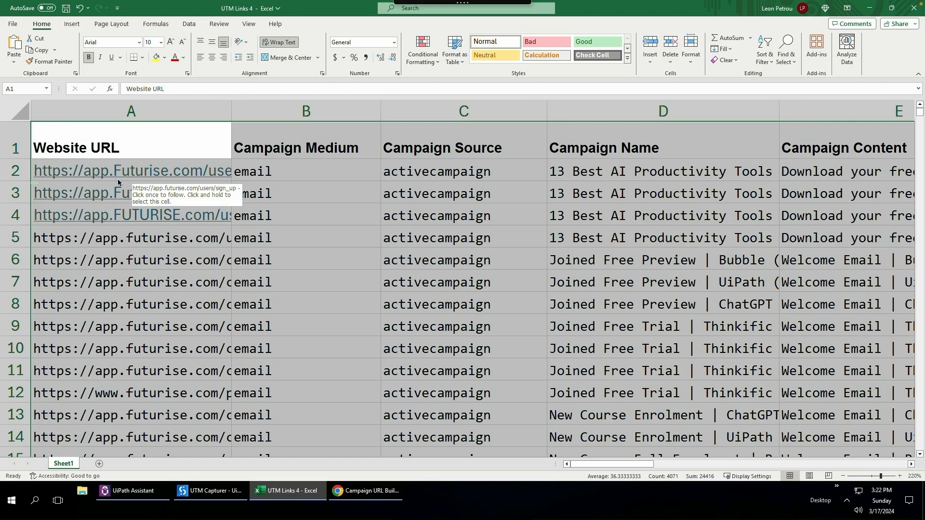
pyautogui.moveTo(133, 183)
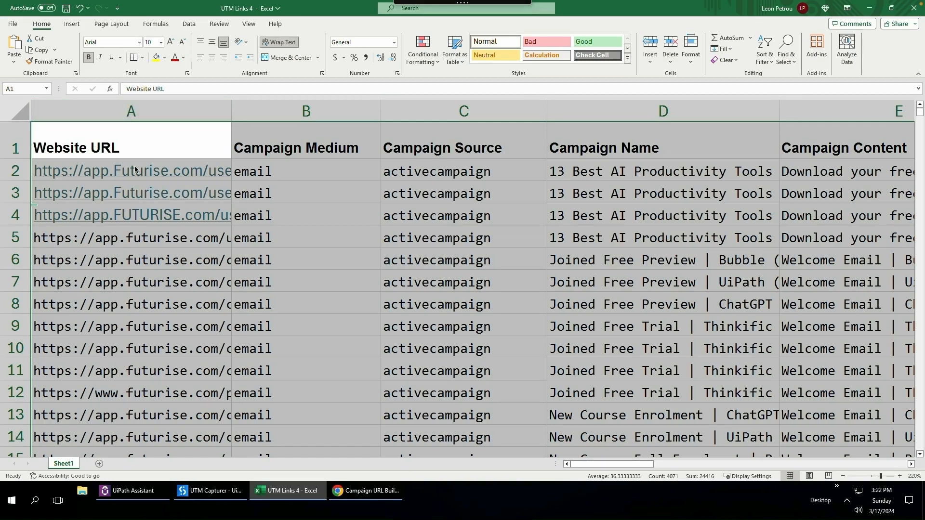
pyautogui.moveTo(136, 266)
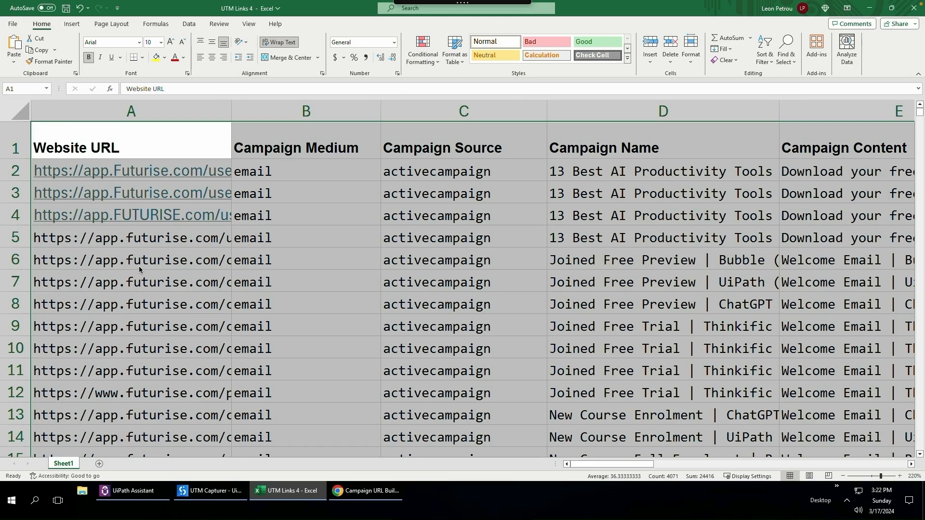
# Return from the mixed-case URL review in Excel to the blank Campaign URL Builder page
pyautogui.click(366, 490)
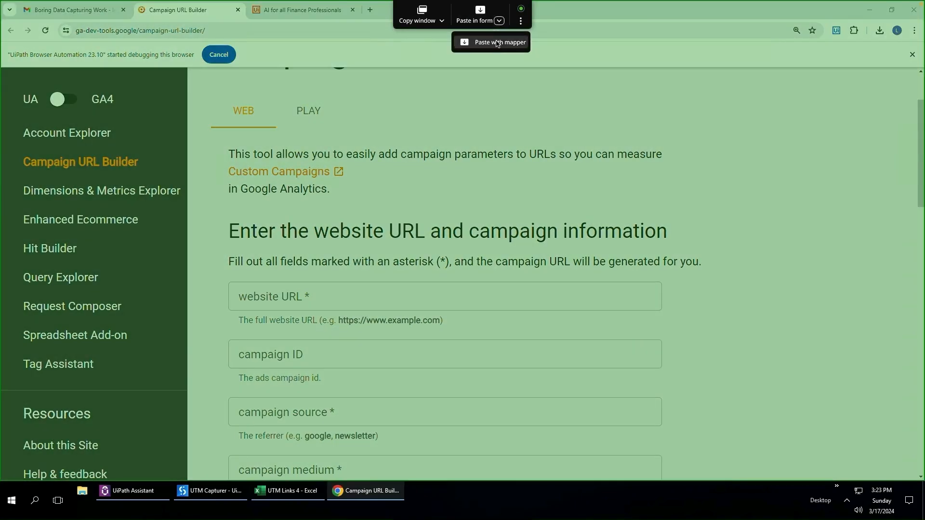
# Open Paste with mapper and list the source column choices for the website URL field
pyautogui.click(489, 41)
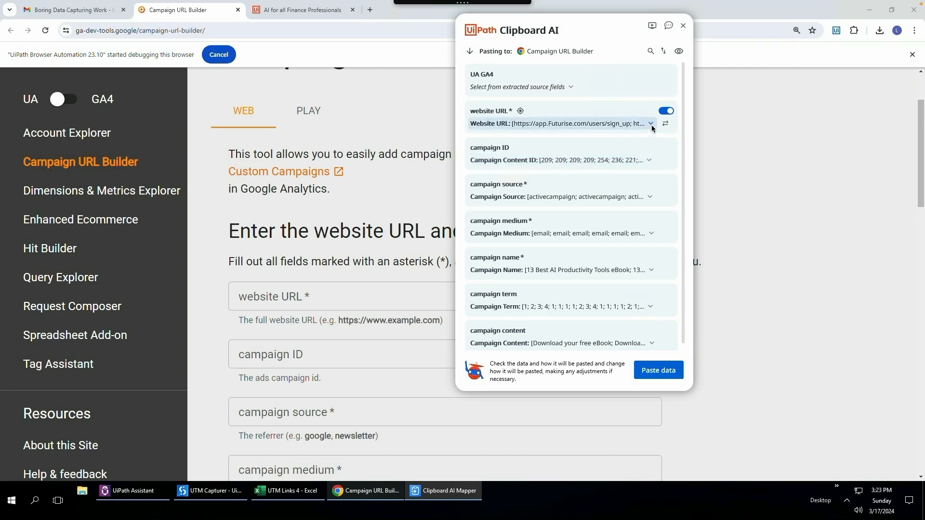
pyautogui.click(651, 125)
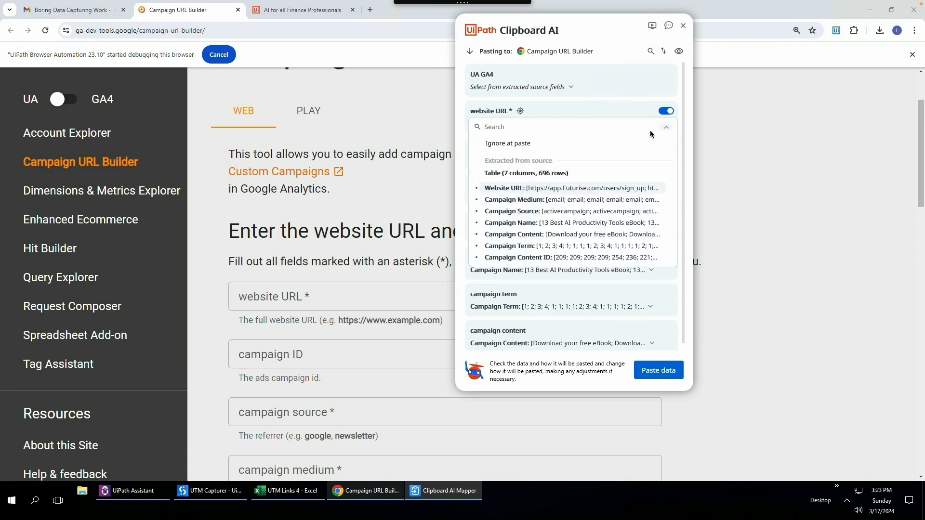
pyautogui.moveTo(561, 187)
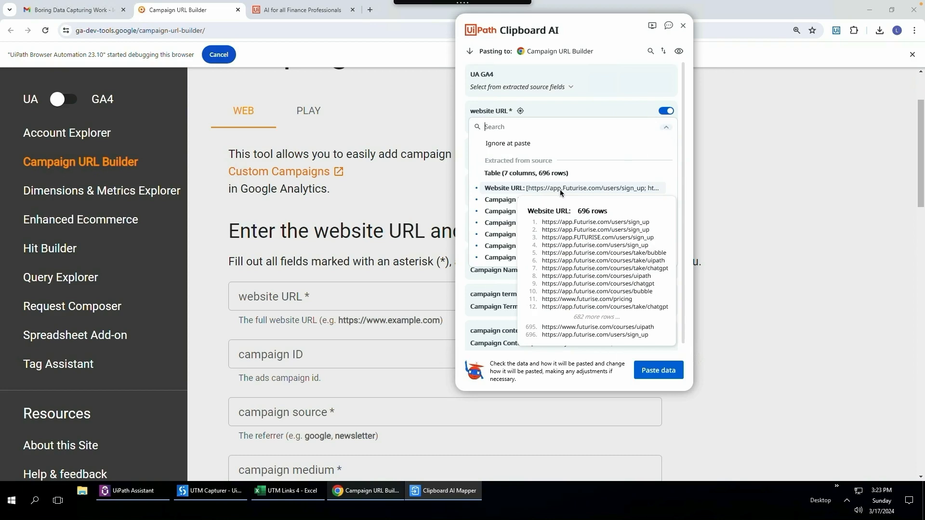
pyautogui.moveTo(565, 192)
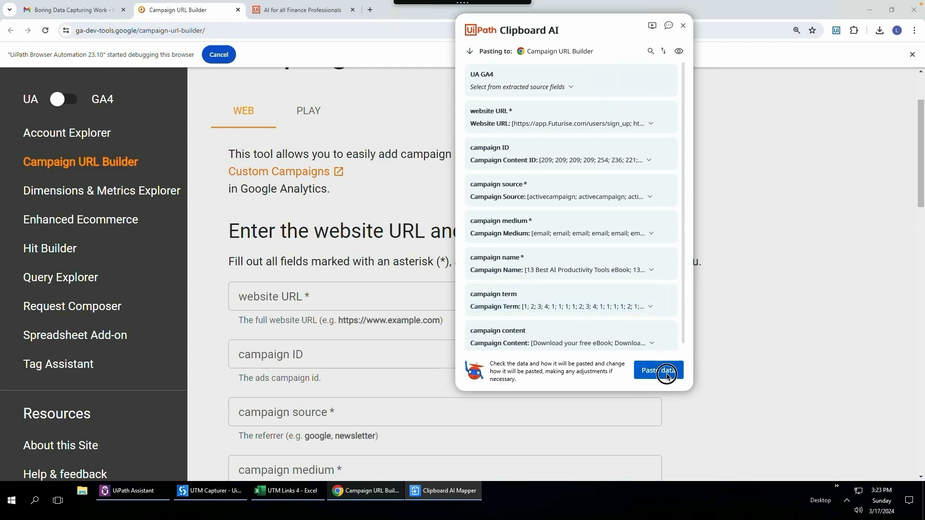
# Paste row 1: ID 209, activecampaign, '13 Best AI Productivity Tools eBook', 'Download your free eBook'
pyautogui.click(657, 370)
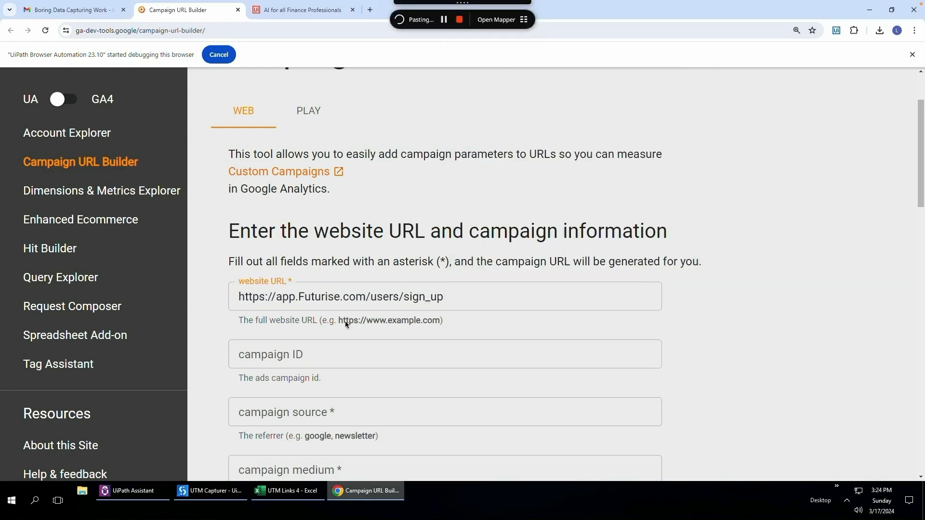
pyautogui.write('209')
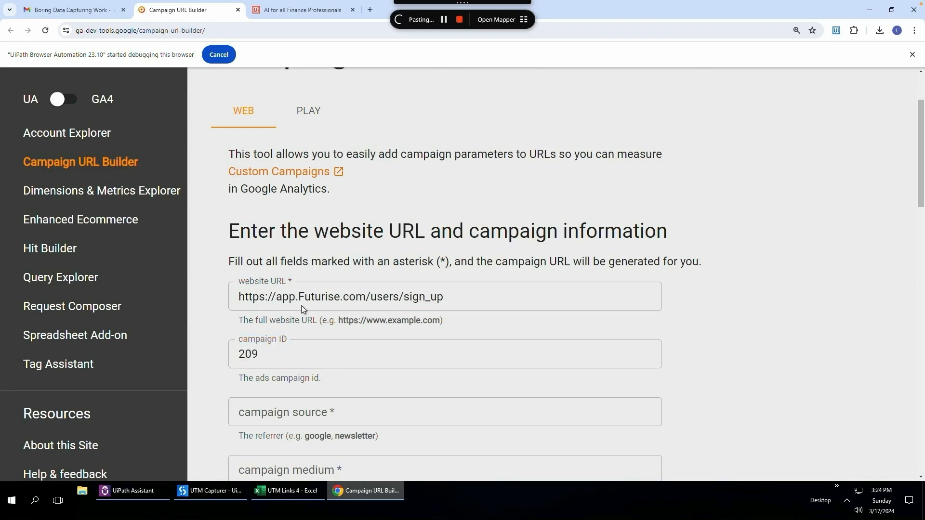
pyautogui.write('activecampaign')
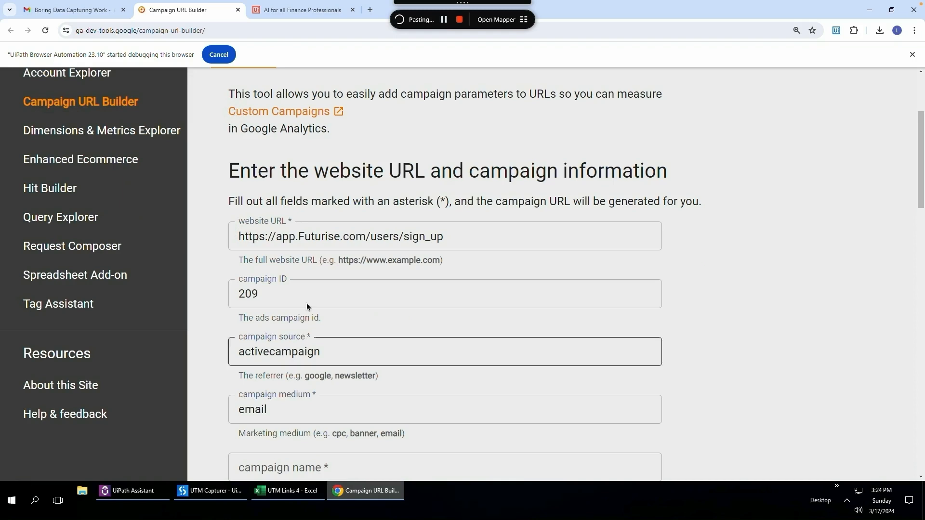
pyautogui.write('13 Best AI Productivity Tools eBook')
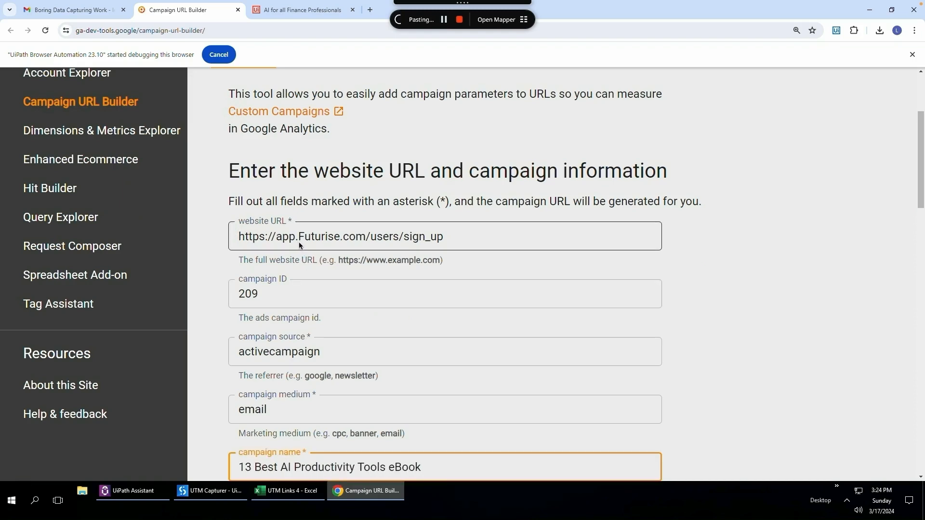
pyautogui.scroll(-3)
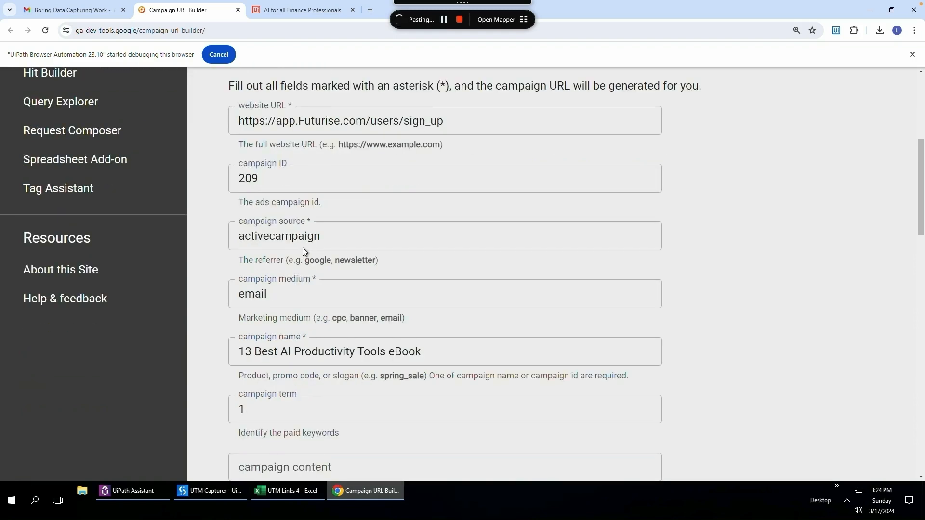
pyautogui.write('Download your free eBook')
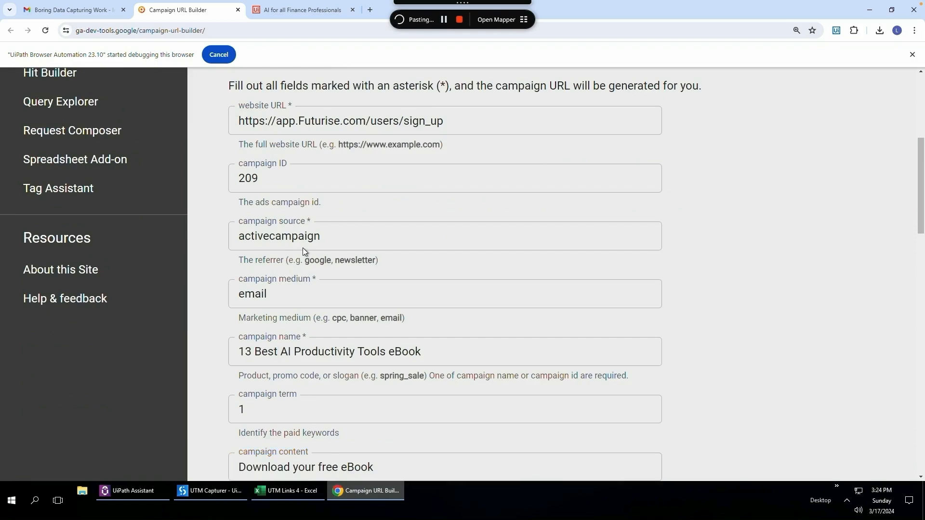
pyautogui.moveTo(459, 19)
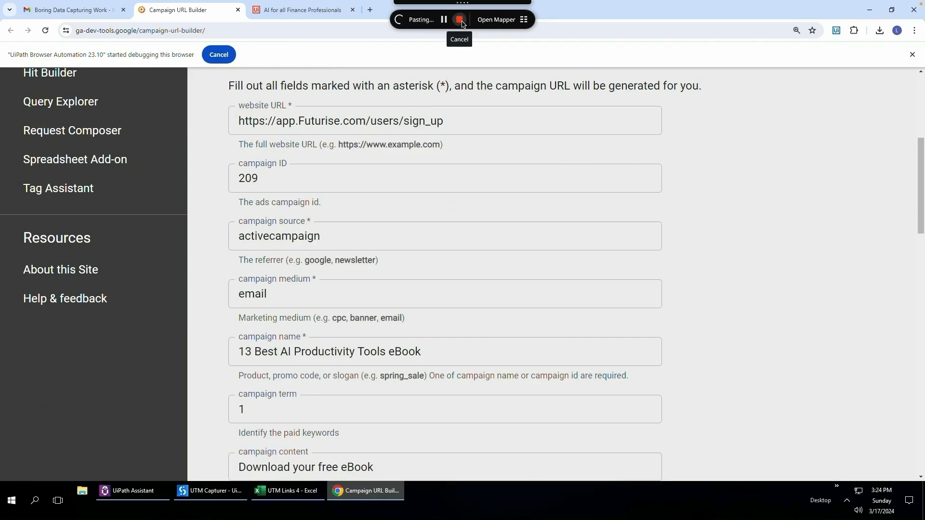
# Add a 'make text lowercase' transformation to the website URL mapping in the mapper
pyautogui.scroll(3)
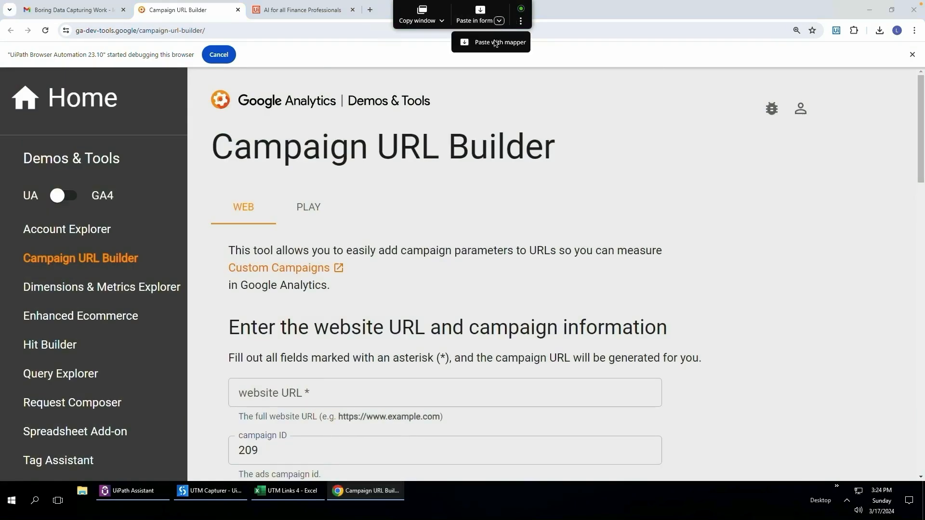
pyautogui.click(490, 42)
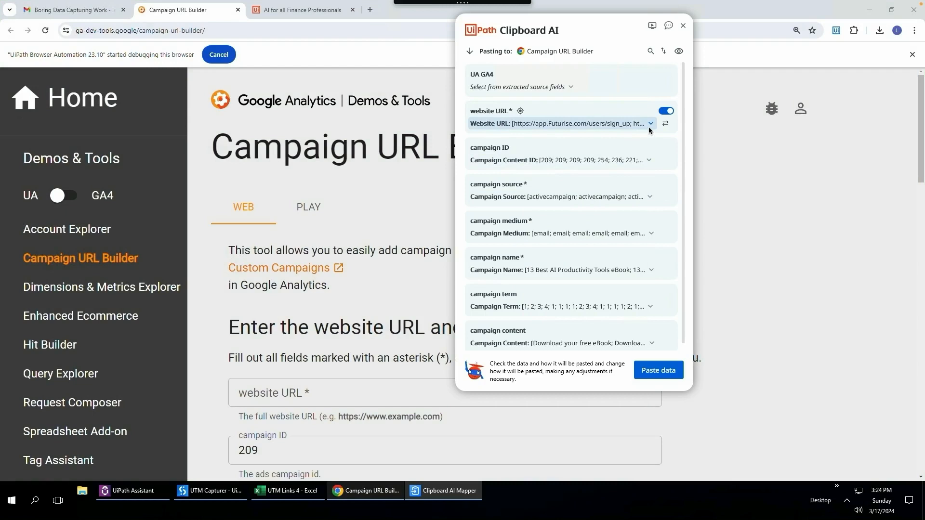
pyautogui.moveTo(666, 123)
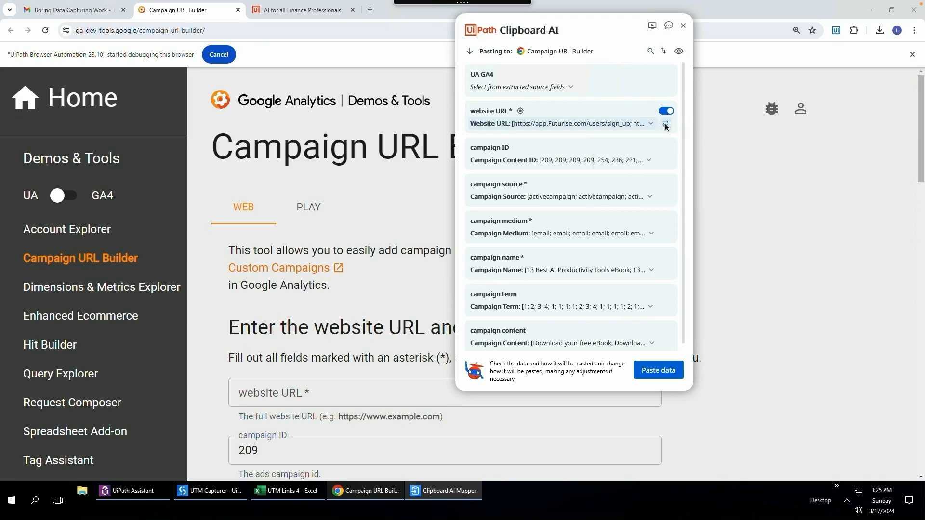
pyautogui.click(665, 126)
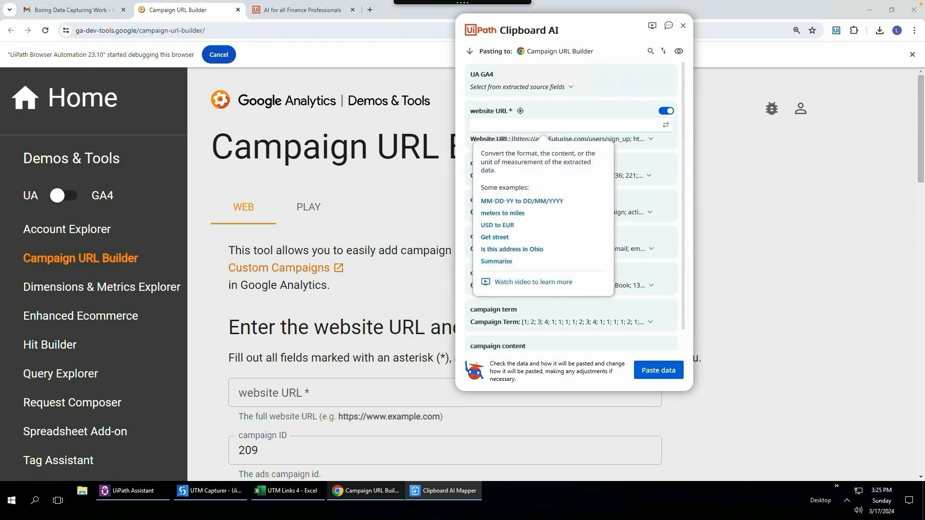
pyautogui.write('make text lo')
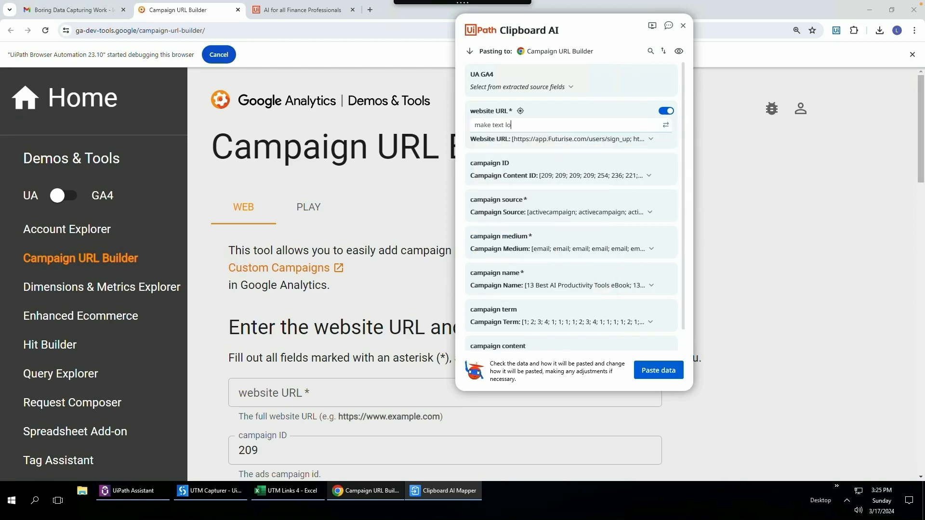
pyautogui.press('Enter')
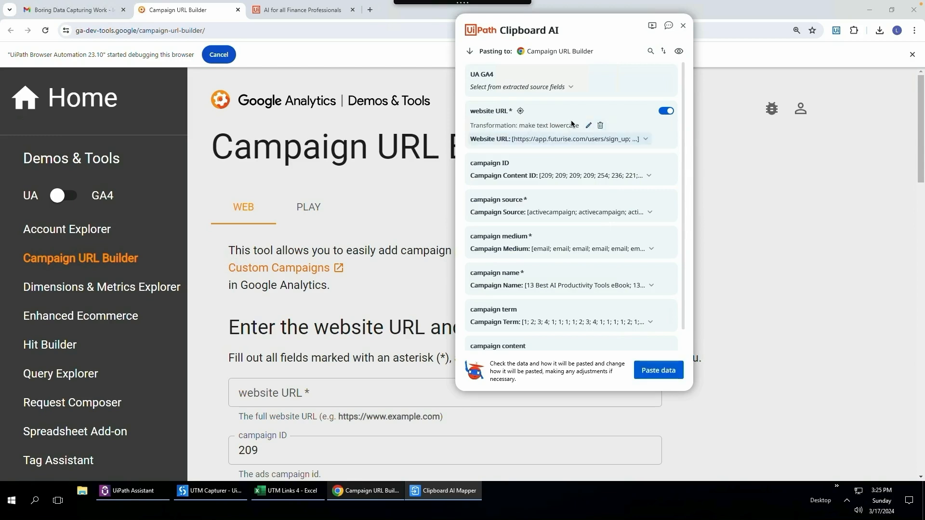
# Confirm the website URL mapping and start pasting the mapped rows into the form
pyautogui.click(666, 111)
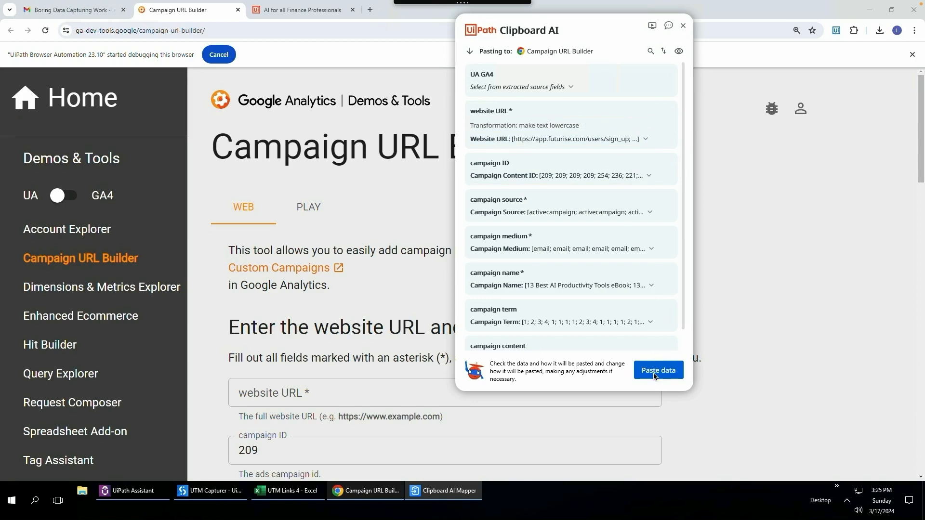
pyautogui.click(657, 369)
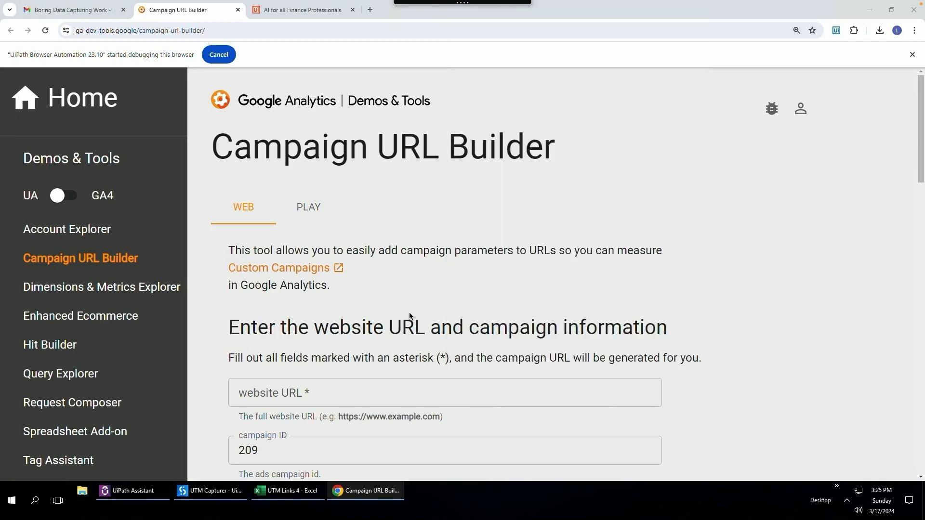
pyautogui.click(445, 392)
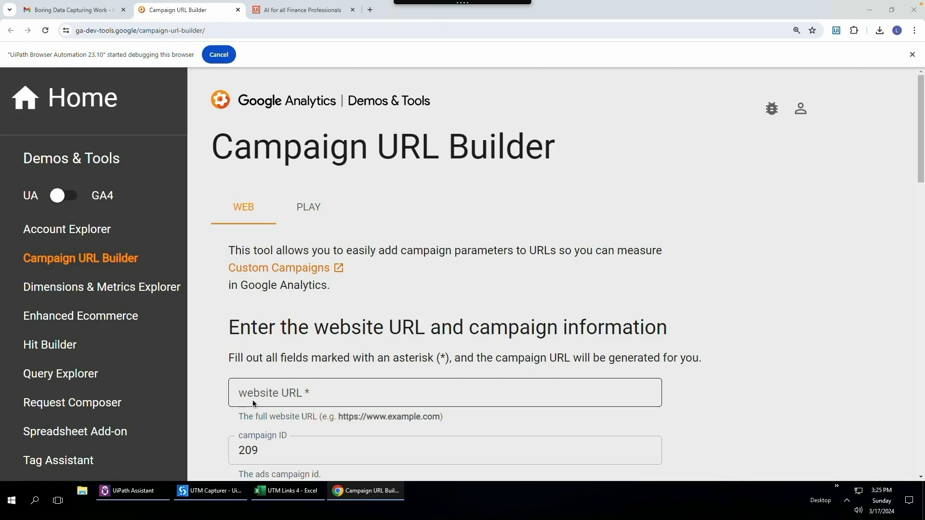
pyautogui.click(445, 393)
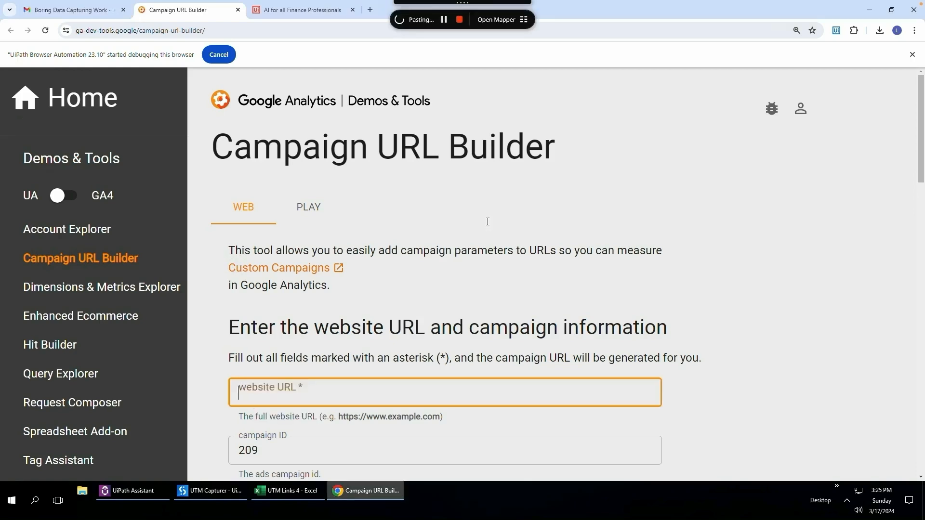
pyautogui.write('https://app.futurise.com/users/sign_up')
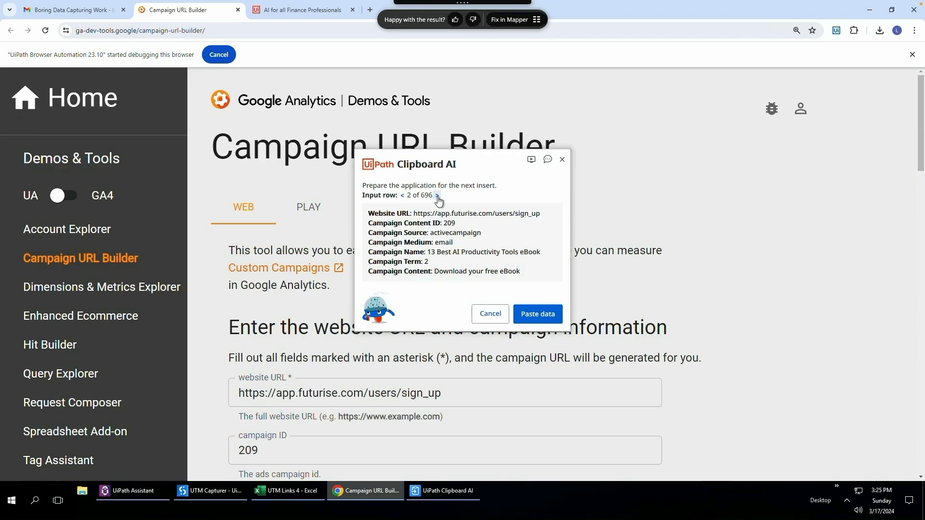
pyautogui.click(436, 196)
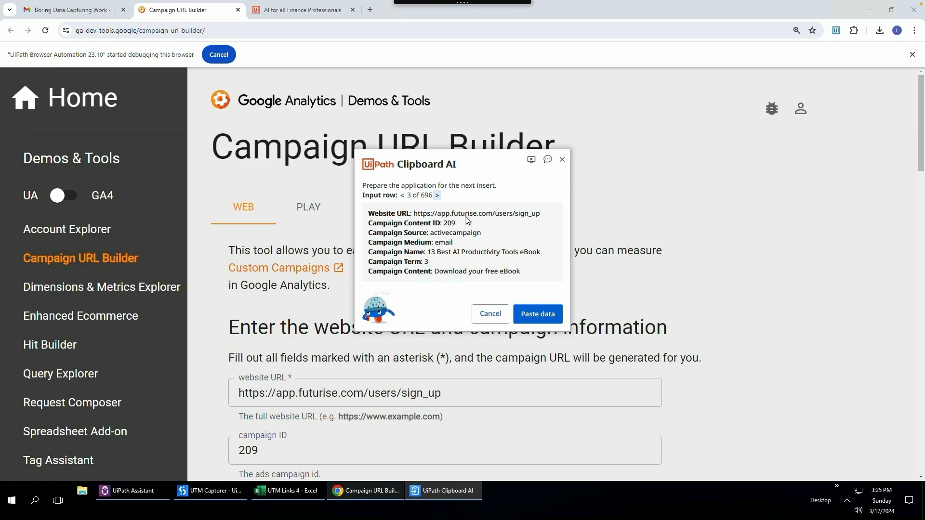
pyautogui.moveTo(456, 223)
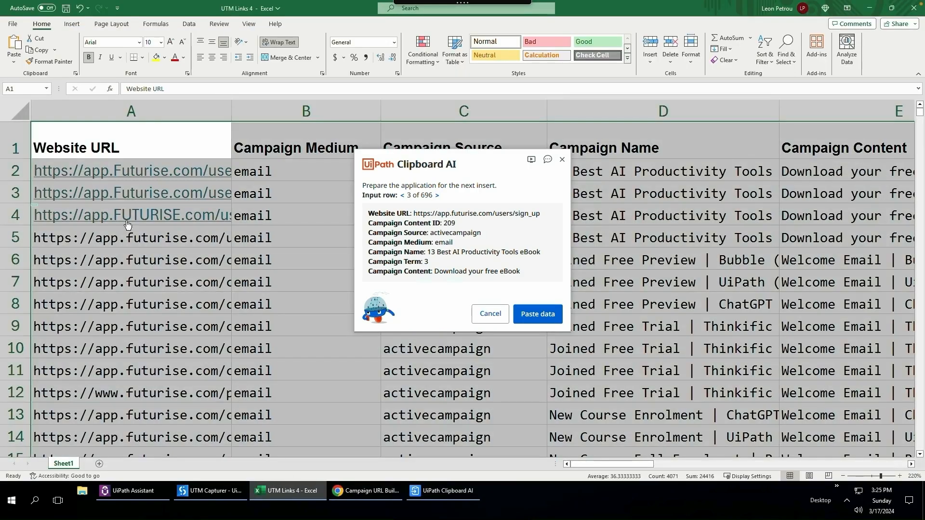
pyautogui.moveTo(441, 398)
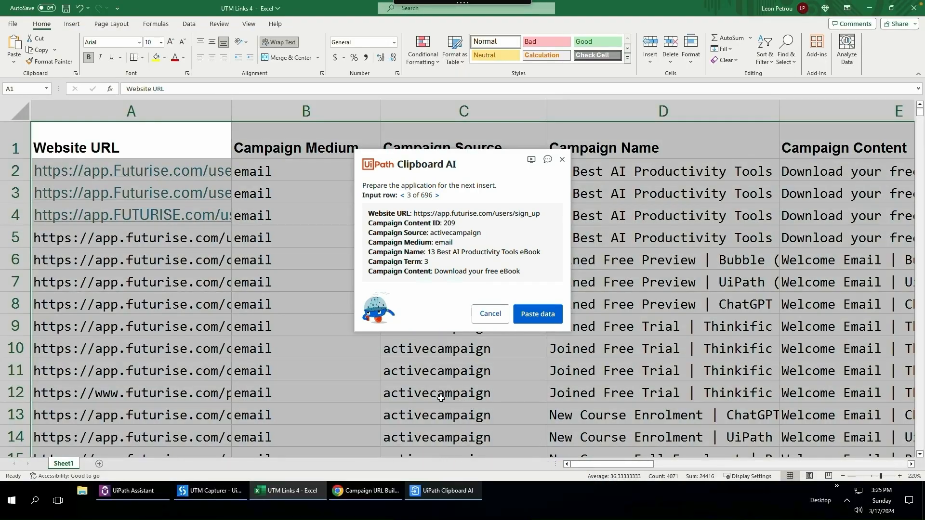
pyautogui.moveTo(448, 381)
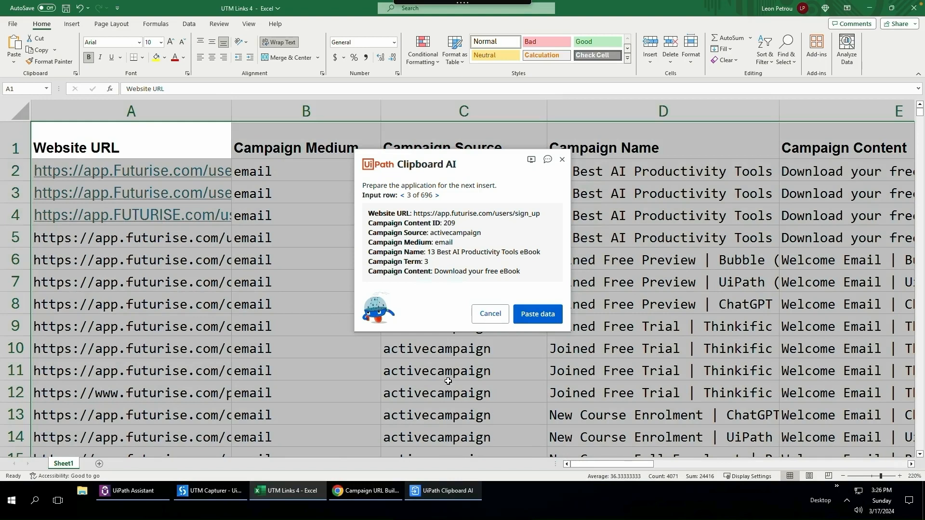
pyautogui.moveTo(489, 313)
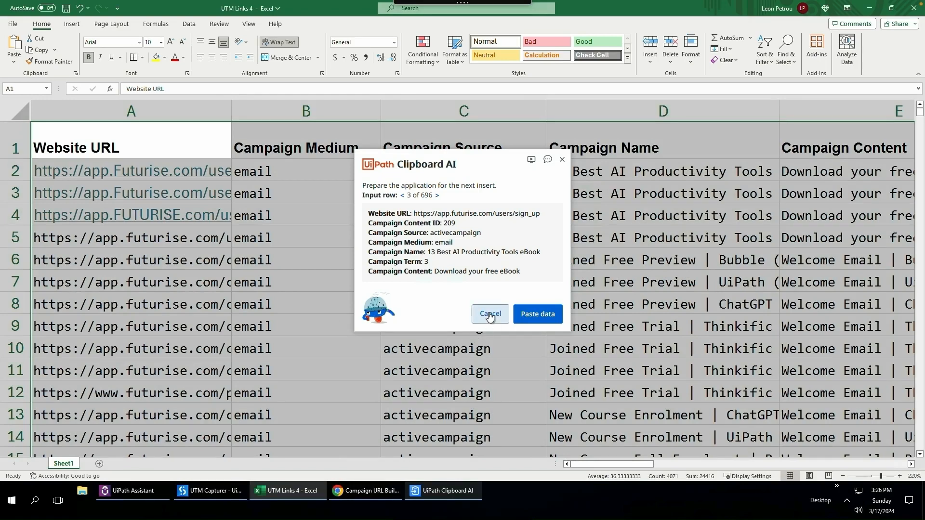
# Cancel the Clipboard AI paste run, check row 3's link, and close the UTM Links 4 workbook
pyautogui.click(537, 313)
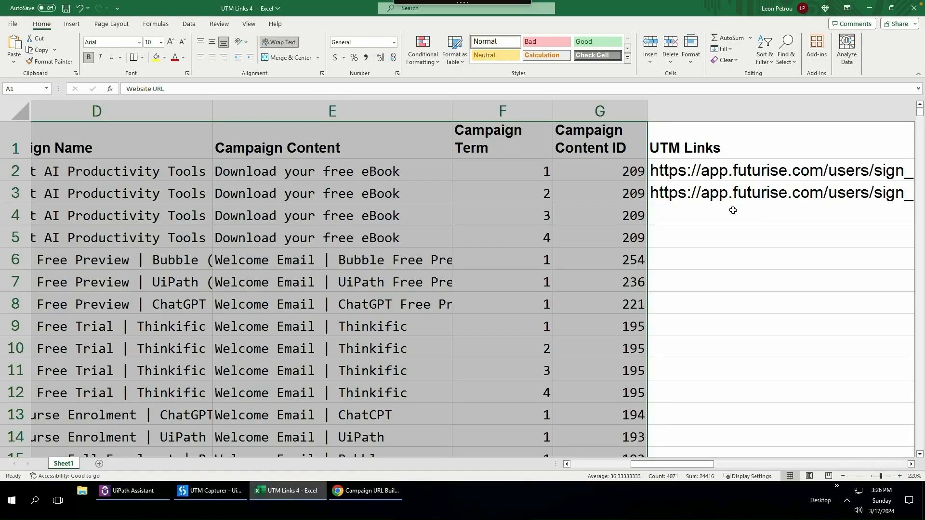
pyautogui.click(778, 193)
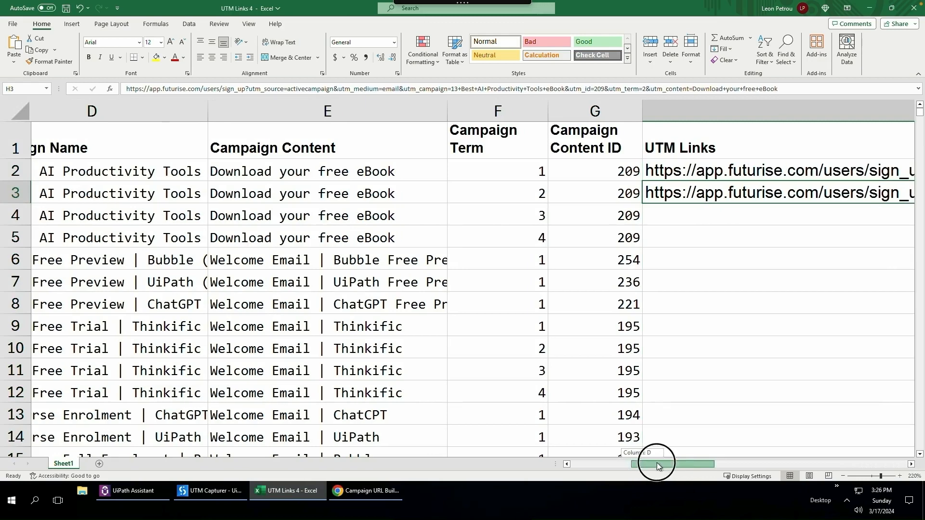
pyautogui.click(918, 8)
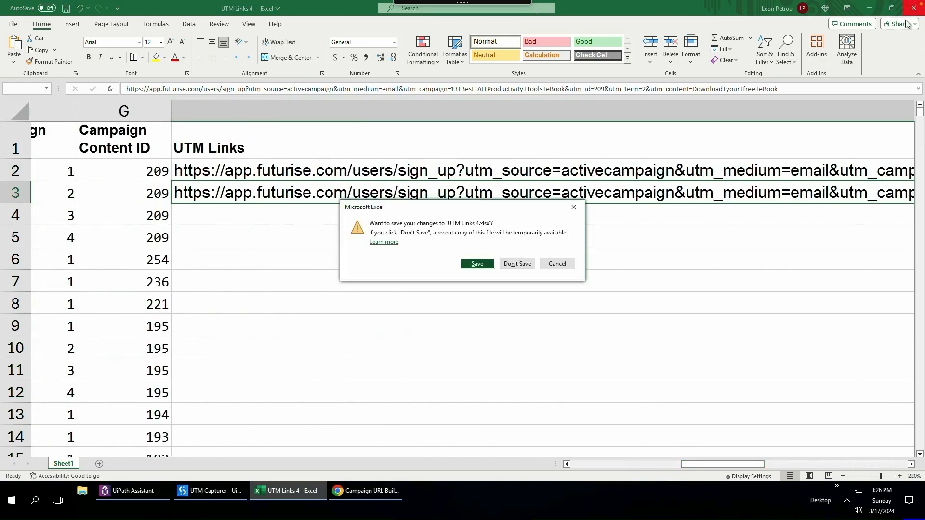
pyautogui.click(517, 264)
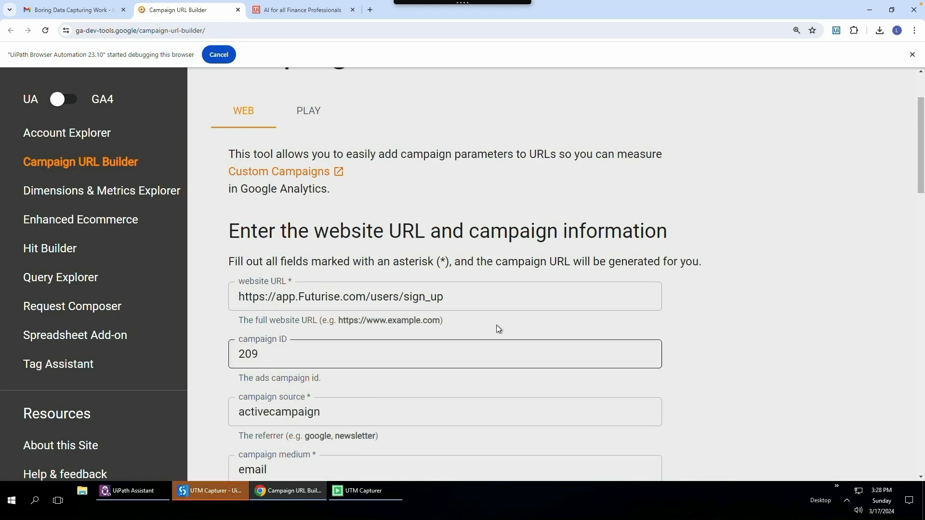
# Let the UiPath bot fill the builder with campaign terms 2 and 3 and read each generated URL
pyautogui.scroll(-3)
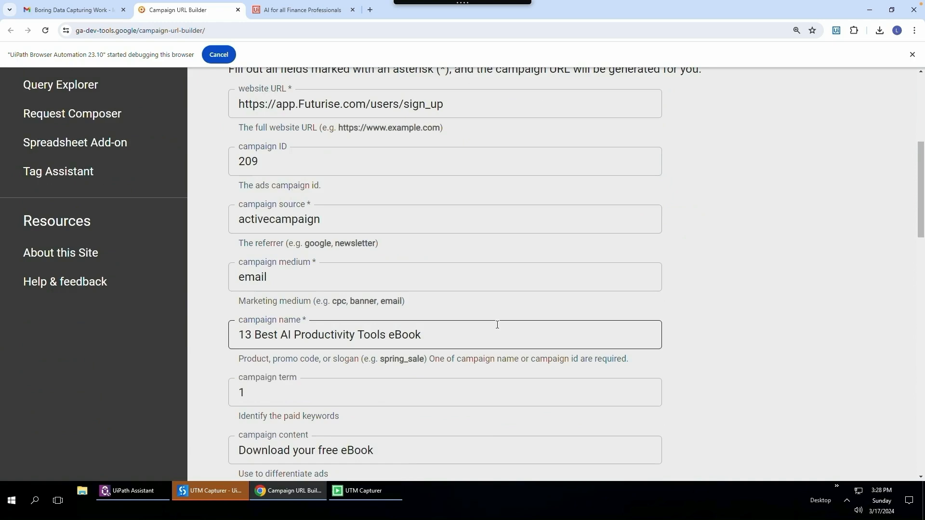
pyautogui.scroll(-3)
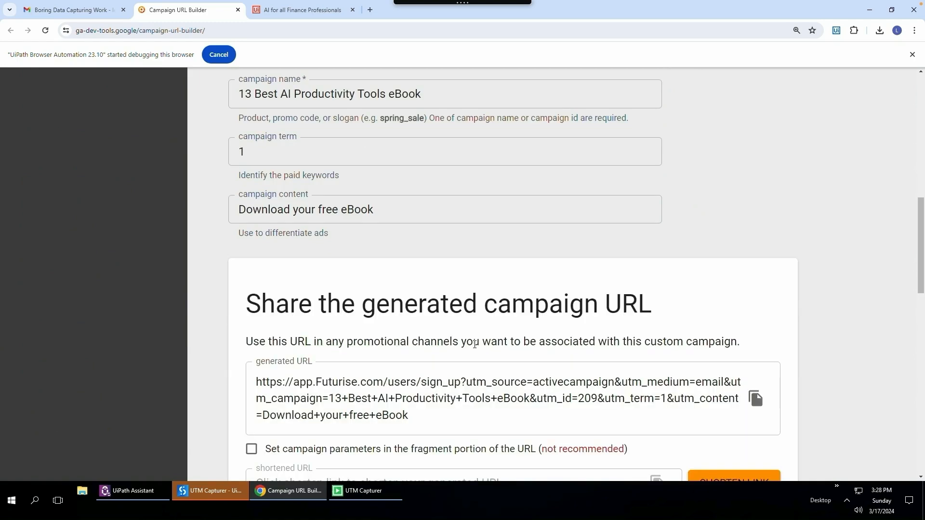
pyautogui.write('2')
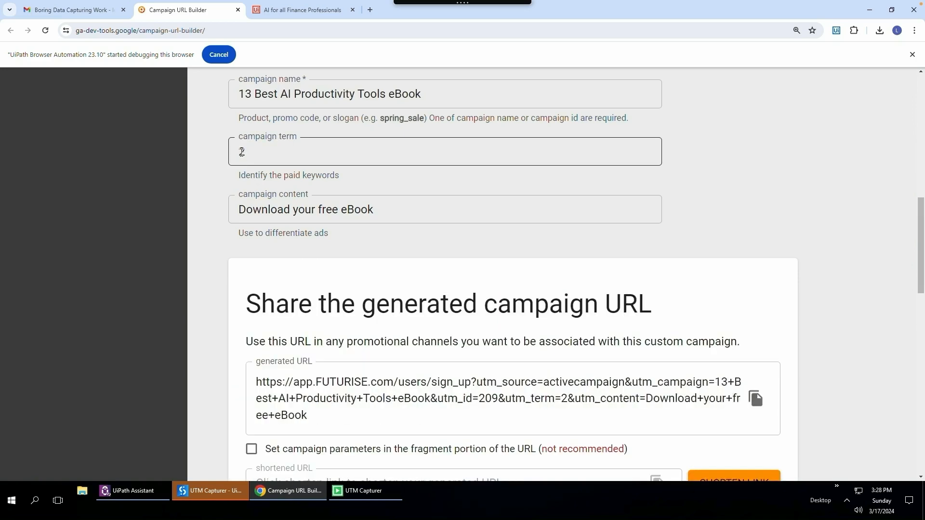
pyautogui.write('3')
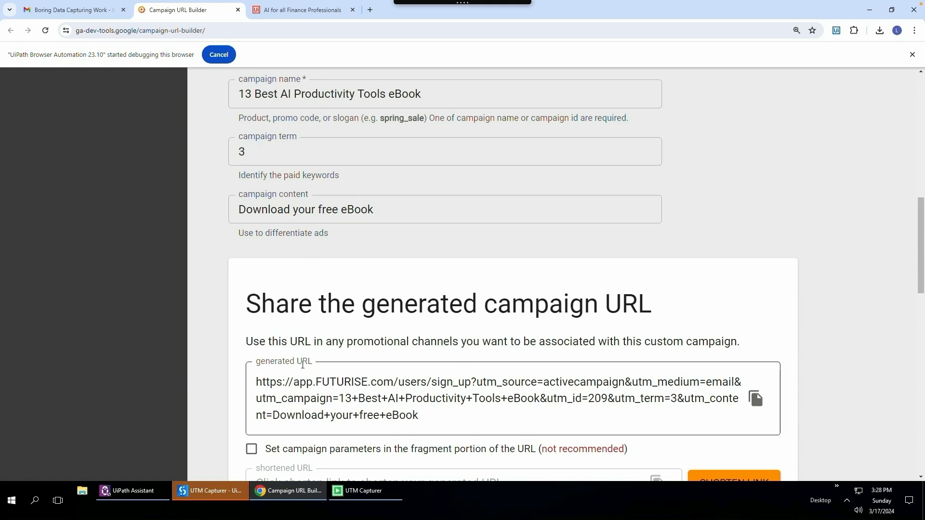
pyautogui.click(209, 491)
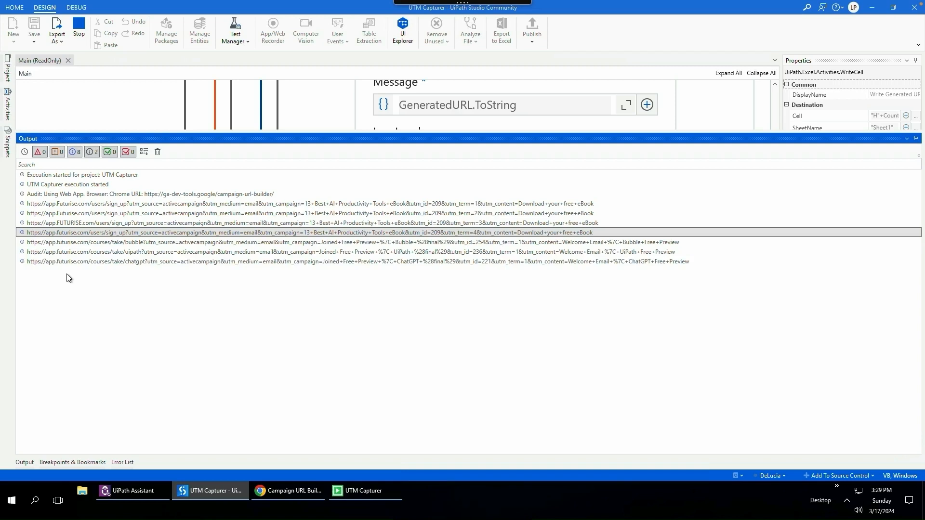
pyautogui.moveTo(235, 404)
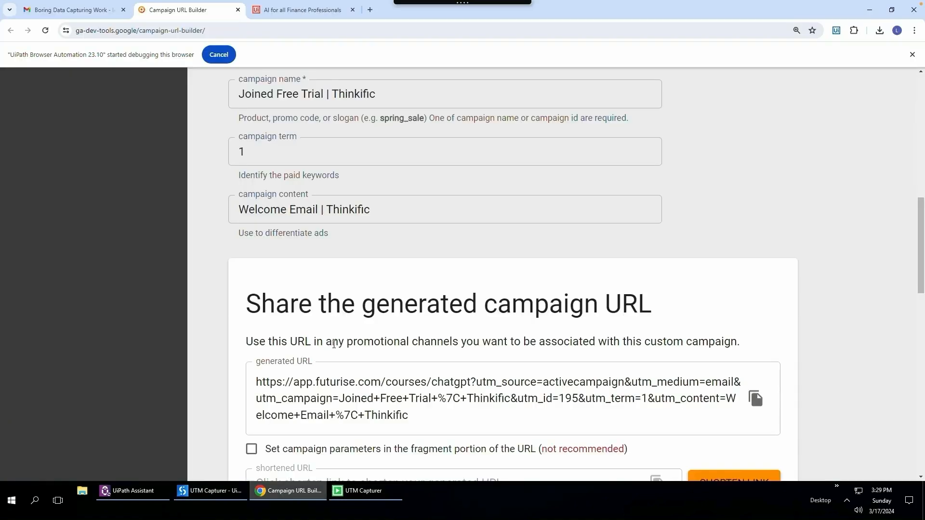
# Return to the UTM Capturer bot while it fills the UTM Links column for rows 2 to 9
pyautogui.write('2')
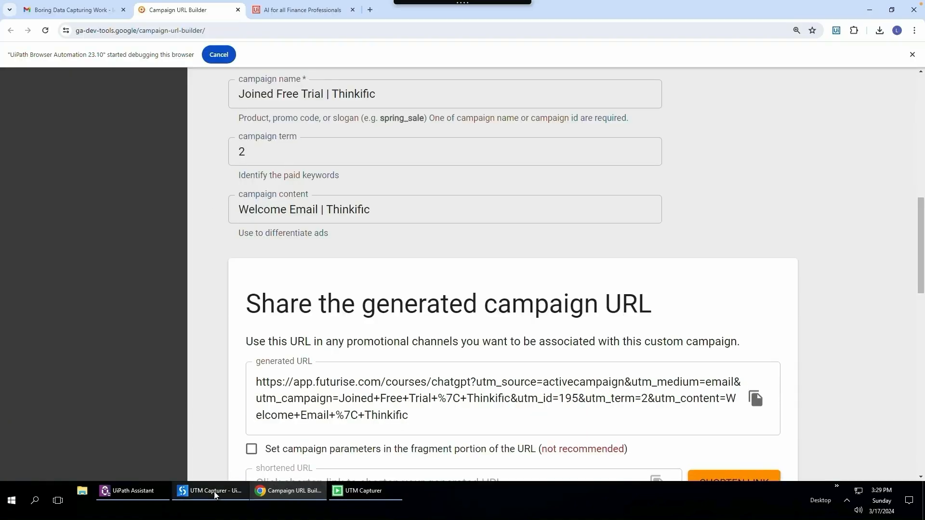
pyautogui.click(209, 490)
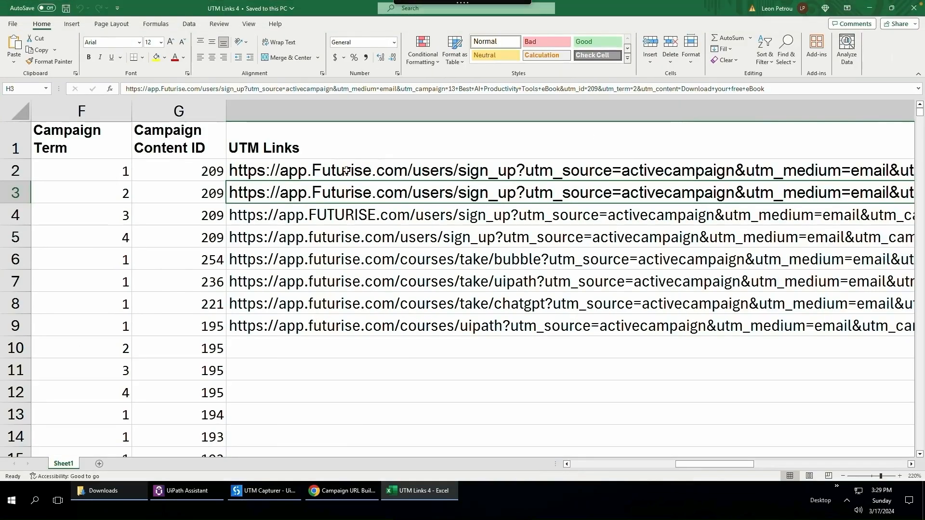
# Leave the filled UTM Links workbook and bring back the Campaign URL Builder page
pyautogui.moveTo(347, 170); pyautogui.dragTo(338, 326)
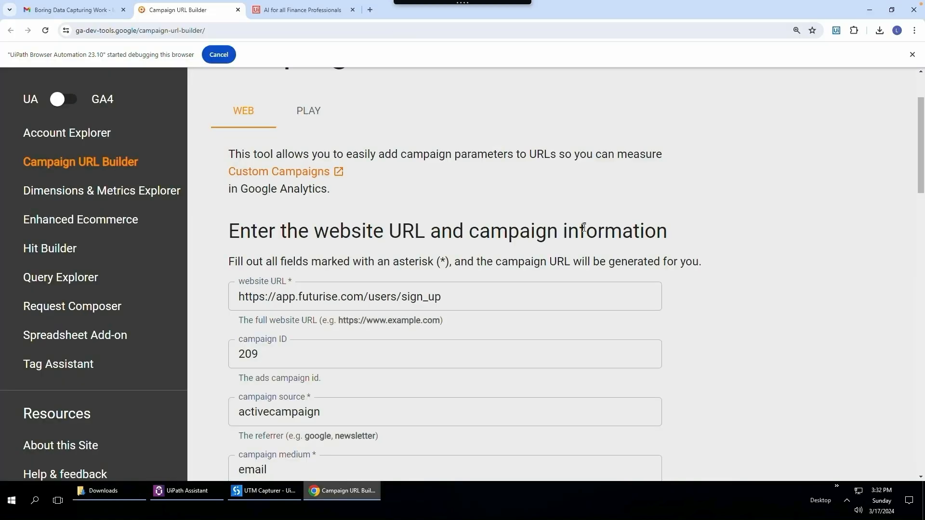
pyautogui.scroll(-3)
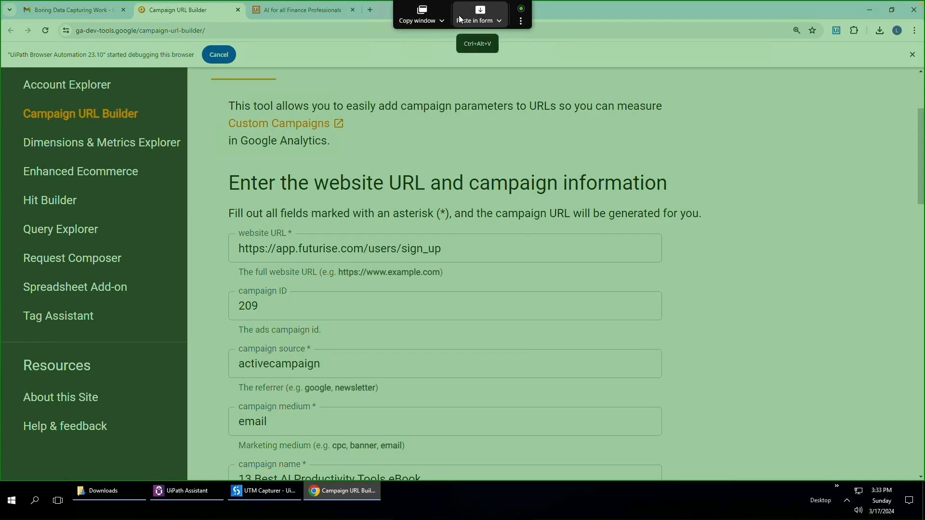
# Show the UTM Capturer Main workflow at its Type Website URL activity
pyautogui.click(263, 491)
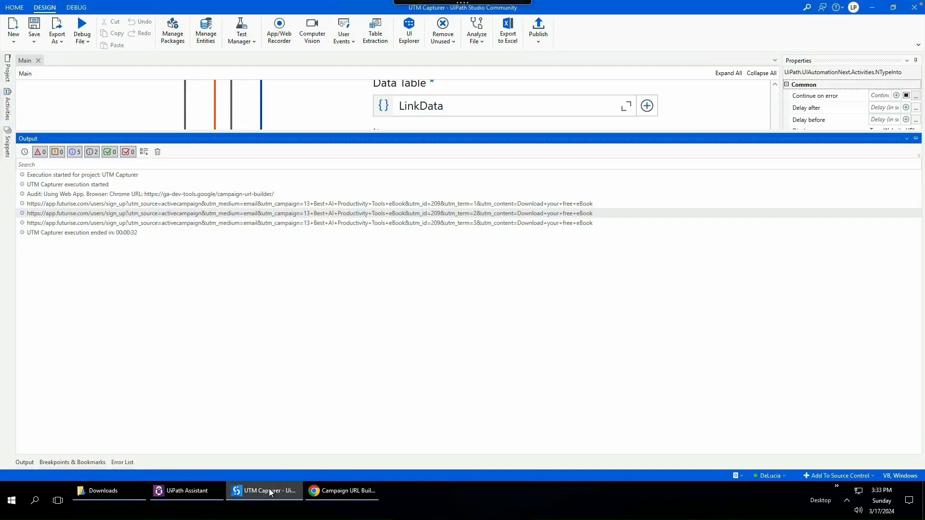
pyautogui.moveTo(861, 156)
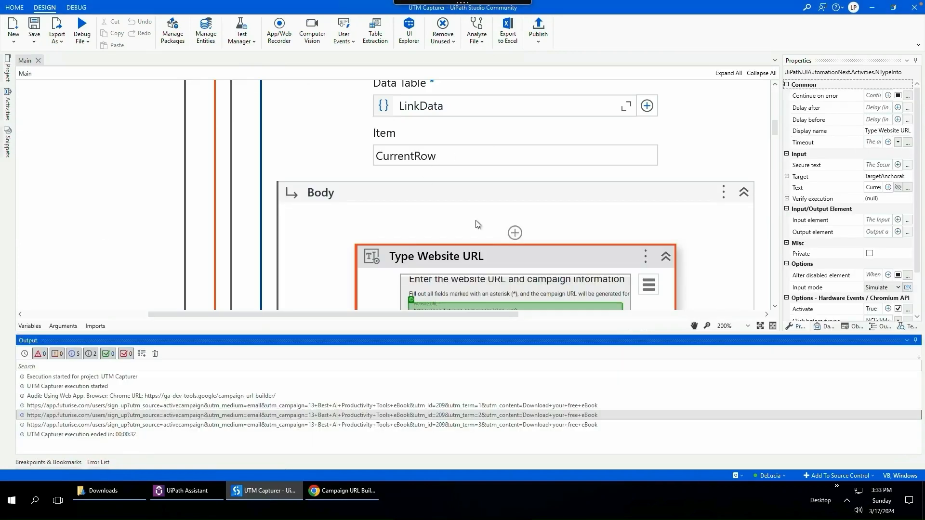
pyautogui.scroll(-3)
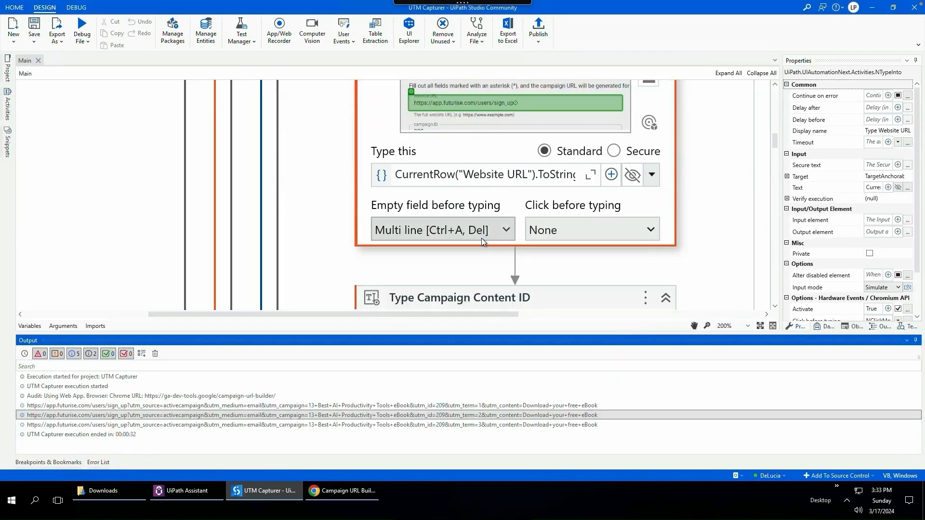